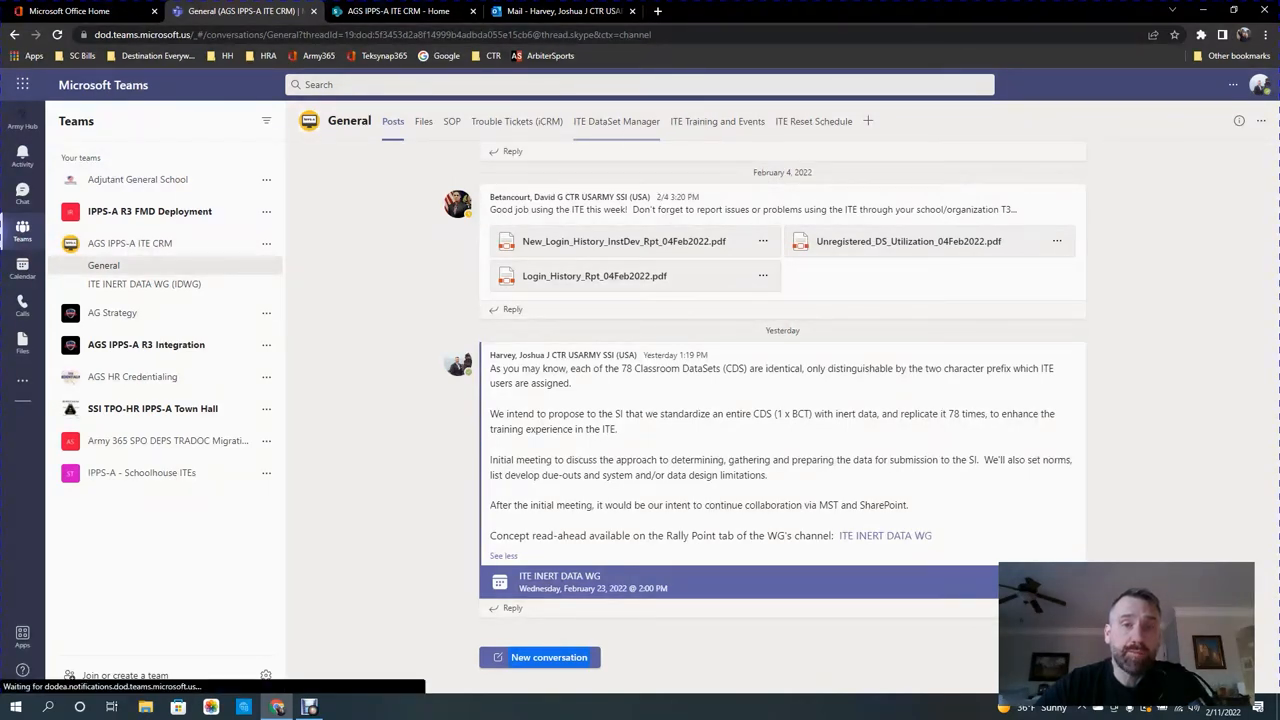
View the General channel's ITE DataSet Manager tab in Teams.
left_click(617, 121)
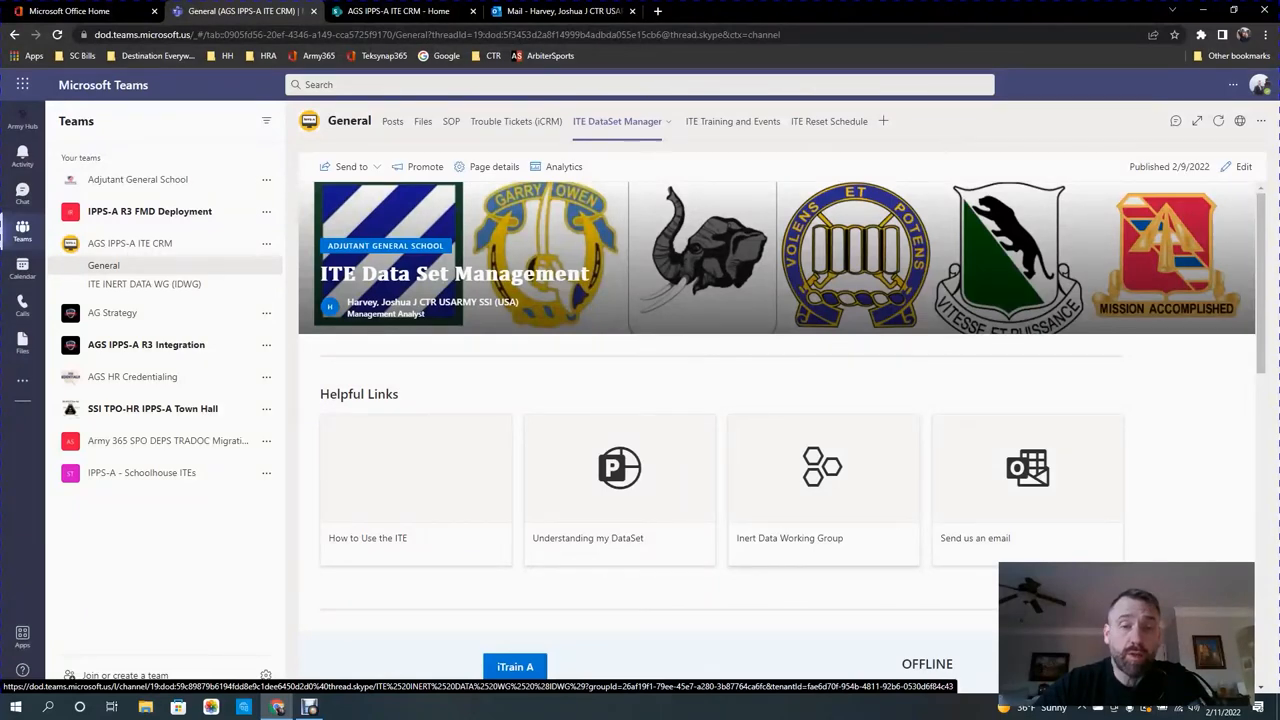
scroll("down", 3)
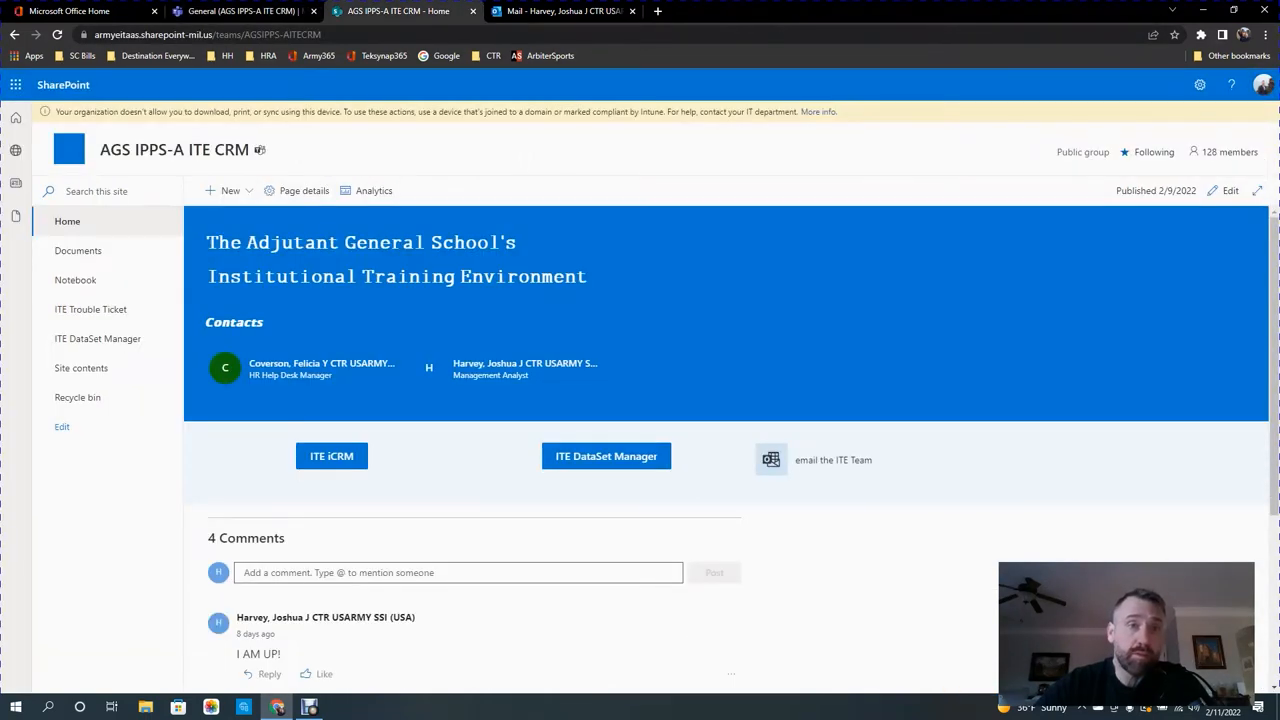
Open the ITE Data Set Management page from the AGS IPPS-A ITE CRM site home.
left_click(606, 456)
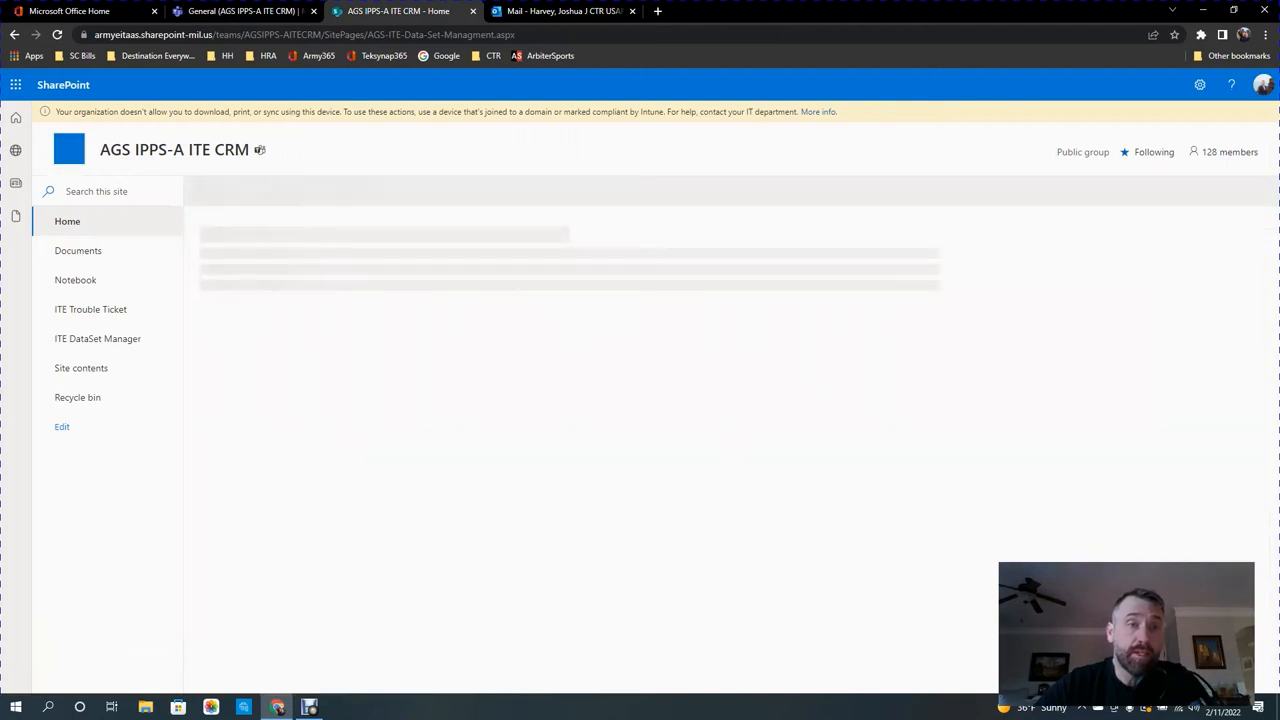
left_click(97, 338)
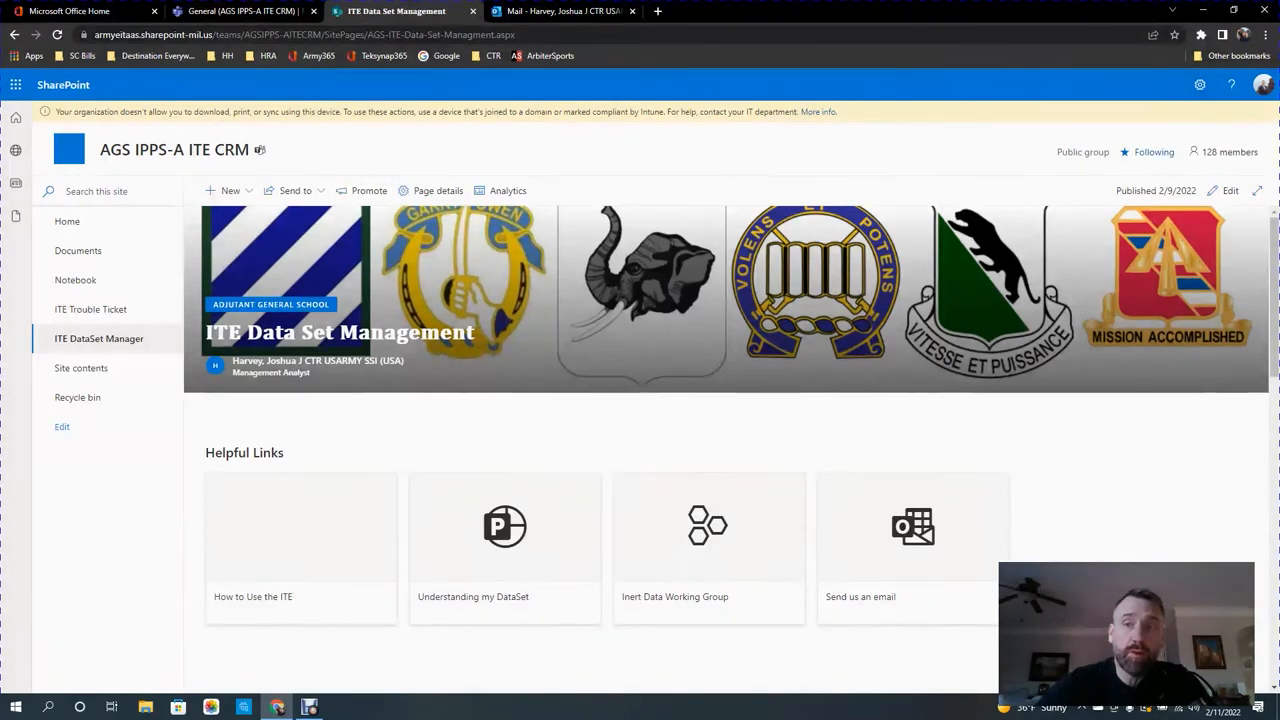
mouse_move(1154, 152)
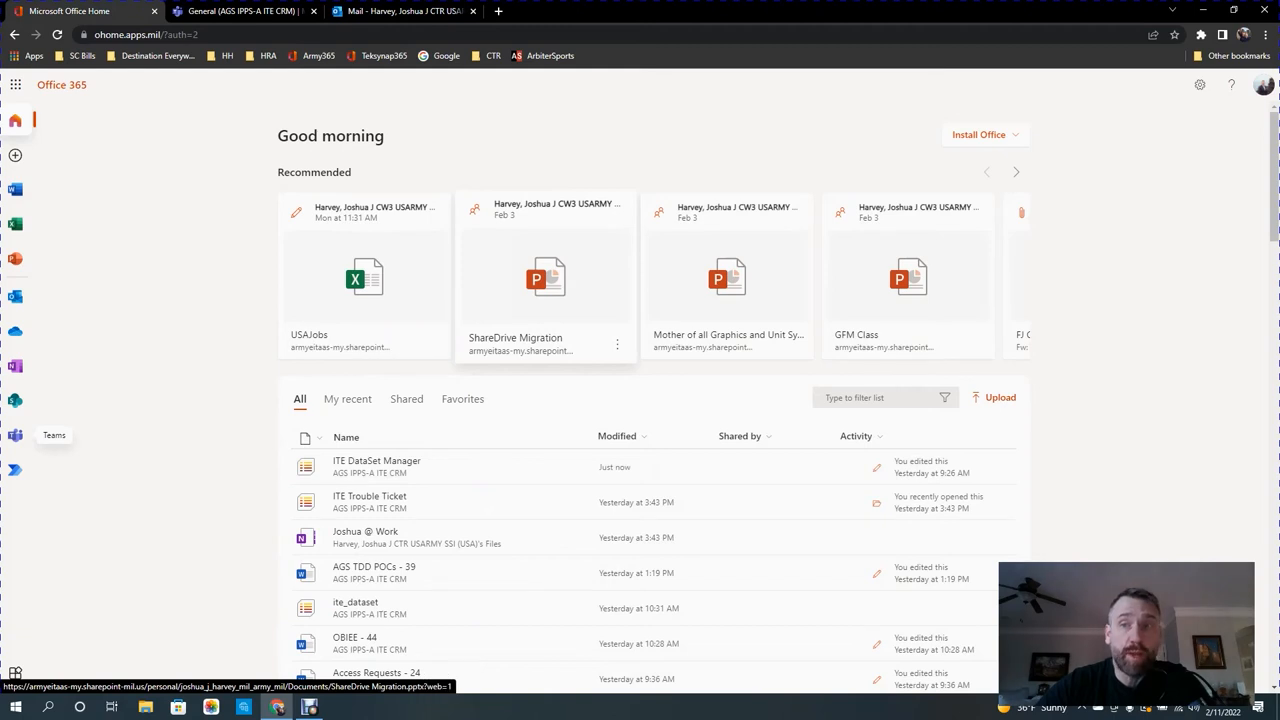
mouse_move(15, 400)
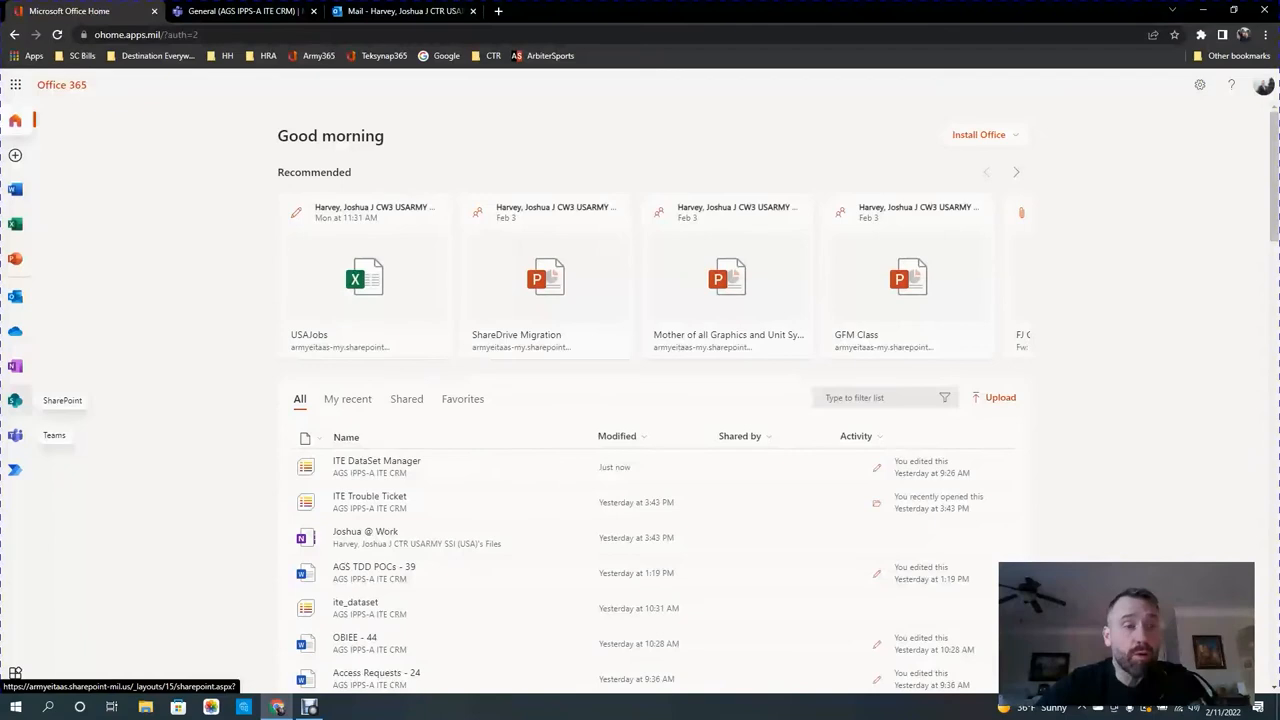
Launch SharePoint from the Office 365 home app bar.
left_click(62, 400)
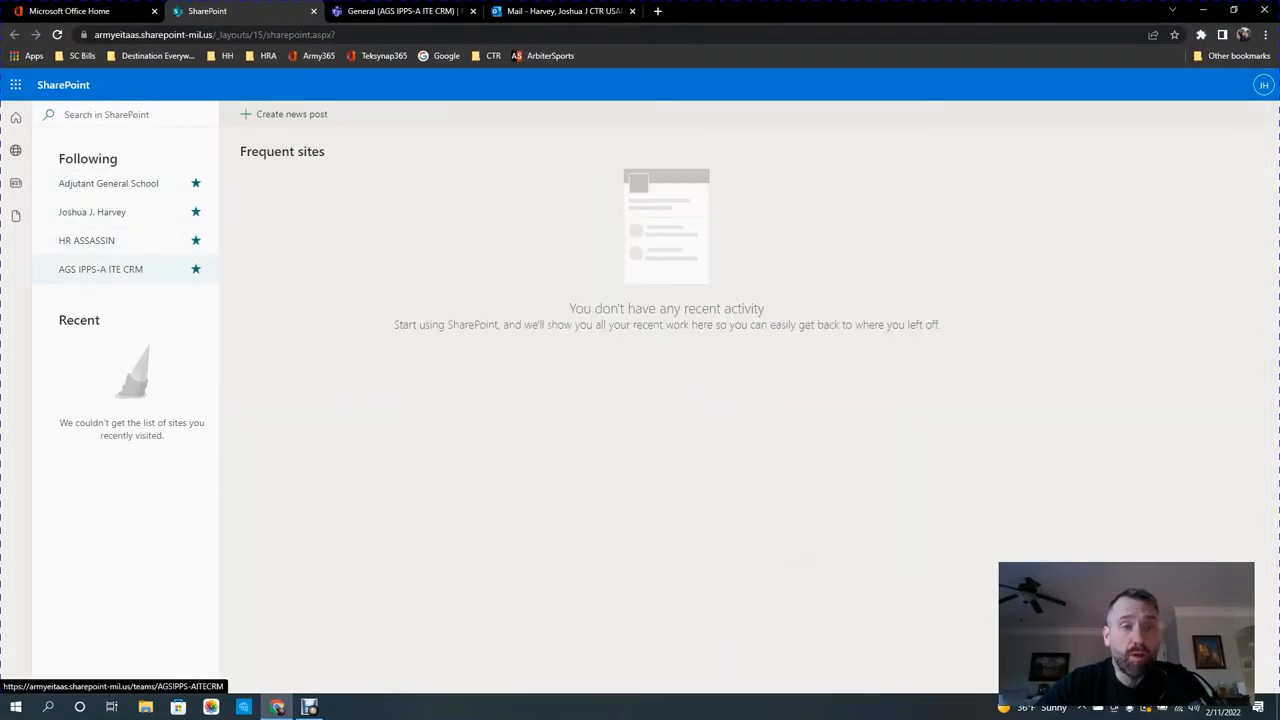
mouse_move(100, 269)
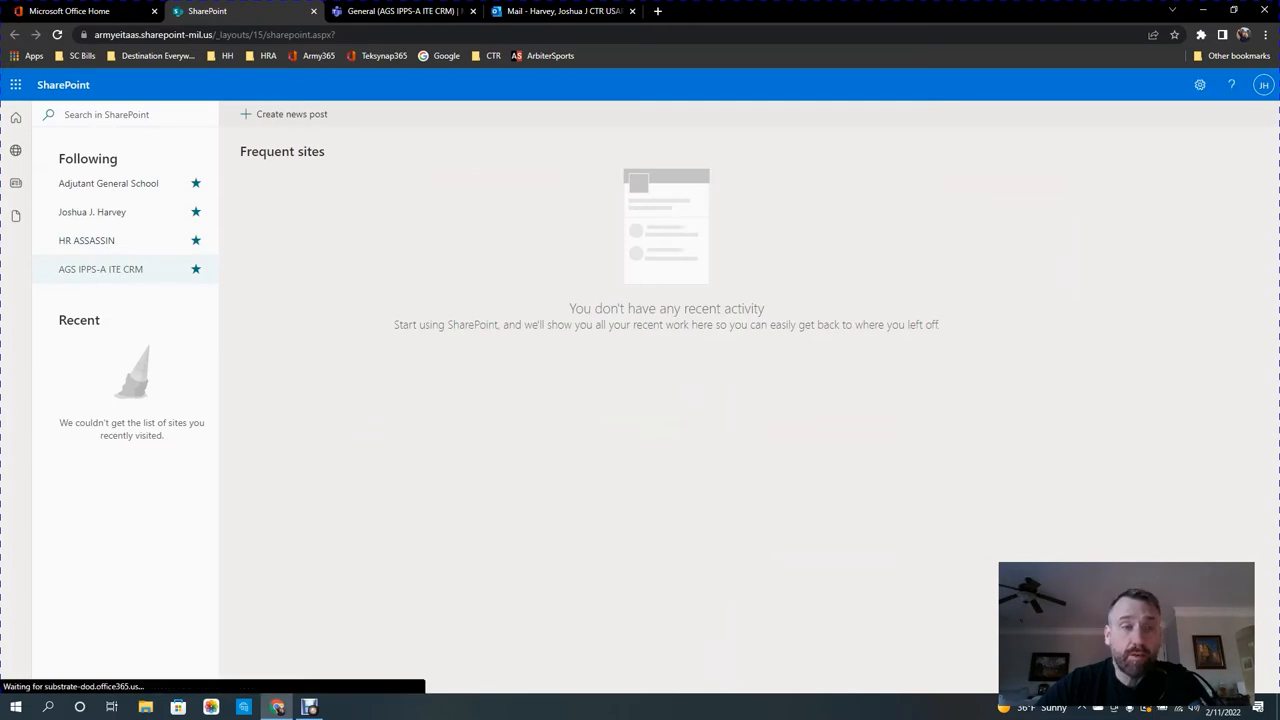
mouse_move(100, 269)
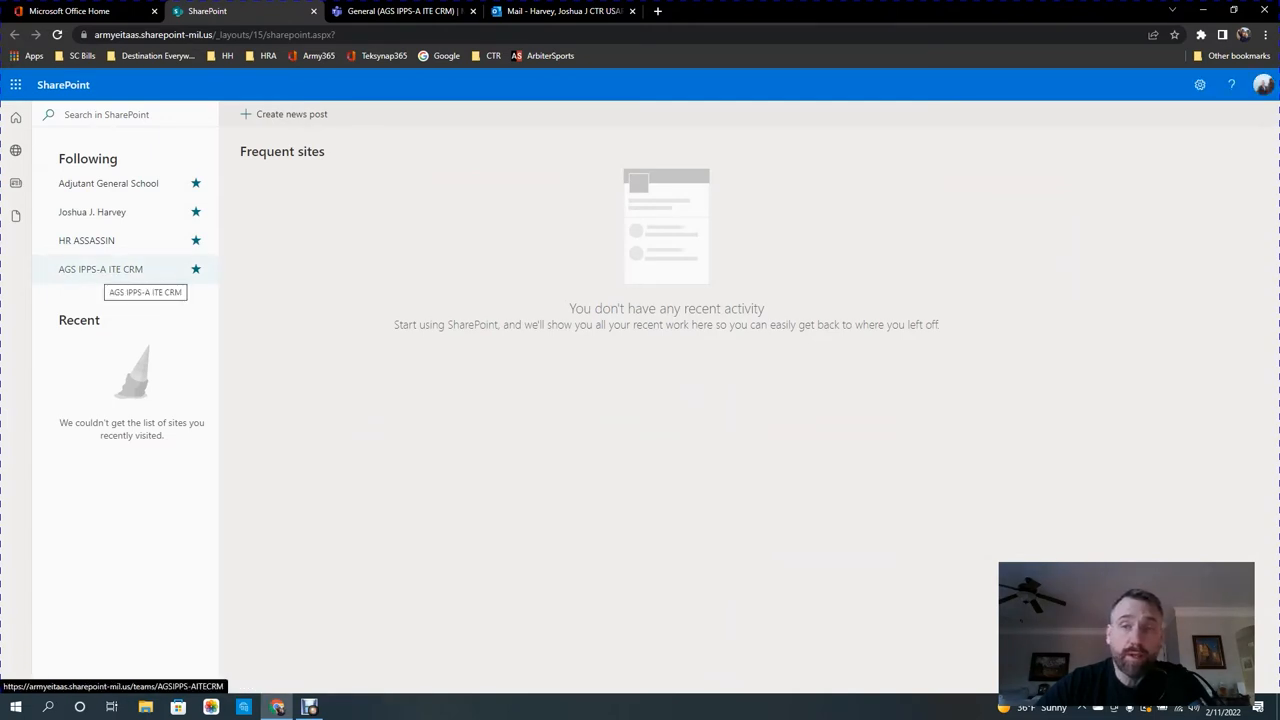
Open the followed AGS IPPS-A ITE CRM site and its ITE DataSet Manager page.
left_click(100, 269)
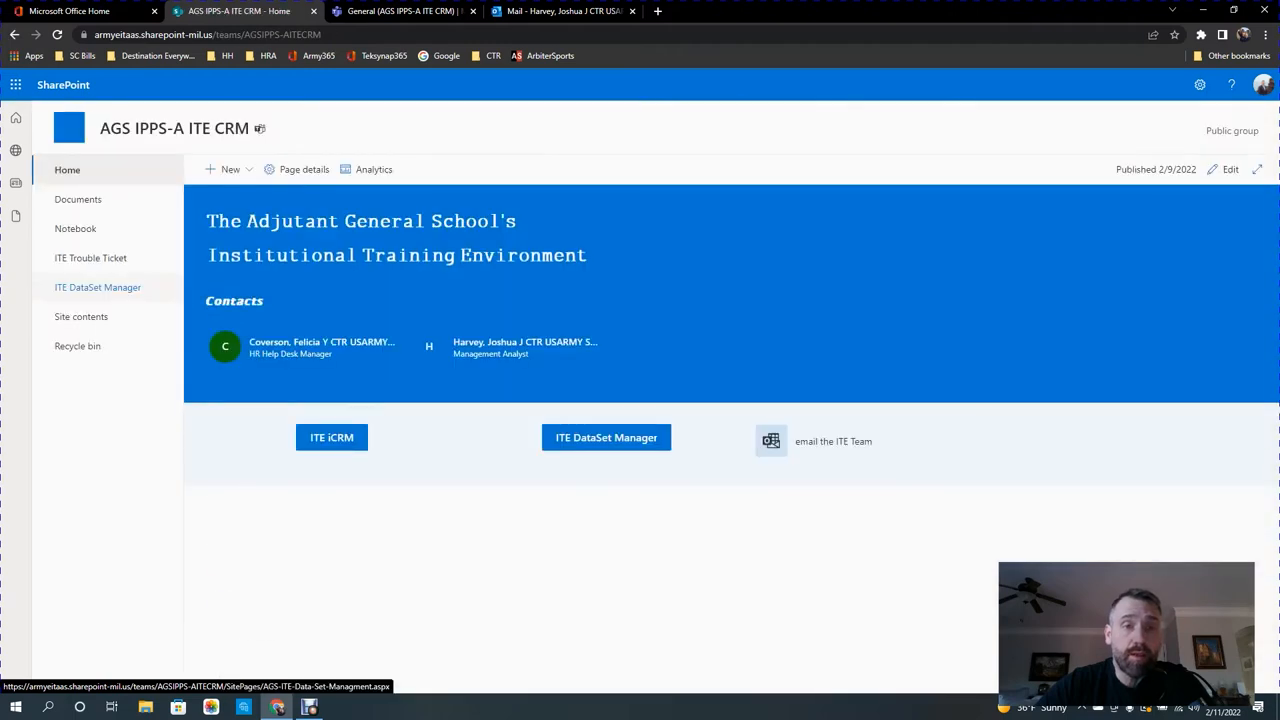
scroll("down", 3)
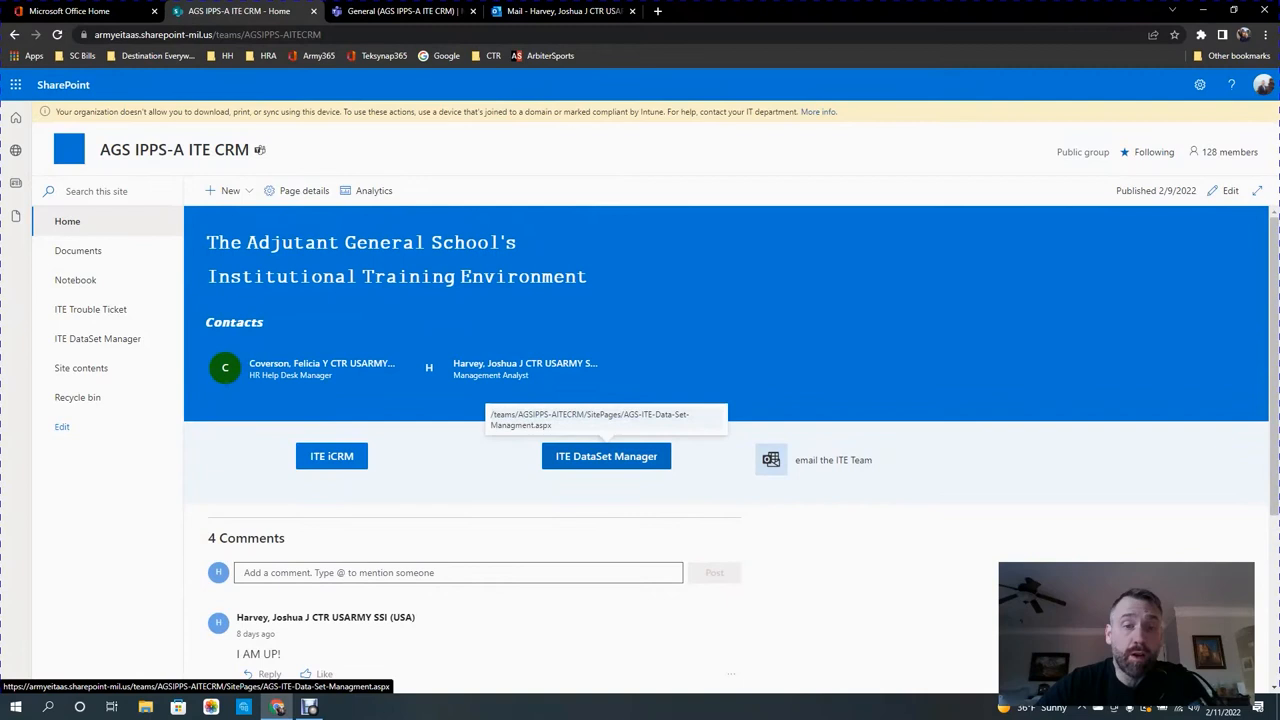
left_click(606, 456)
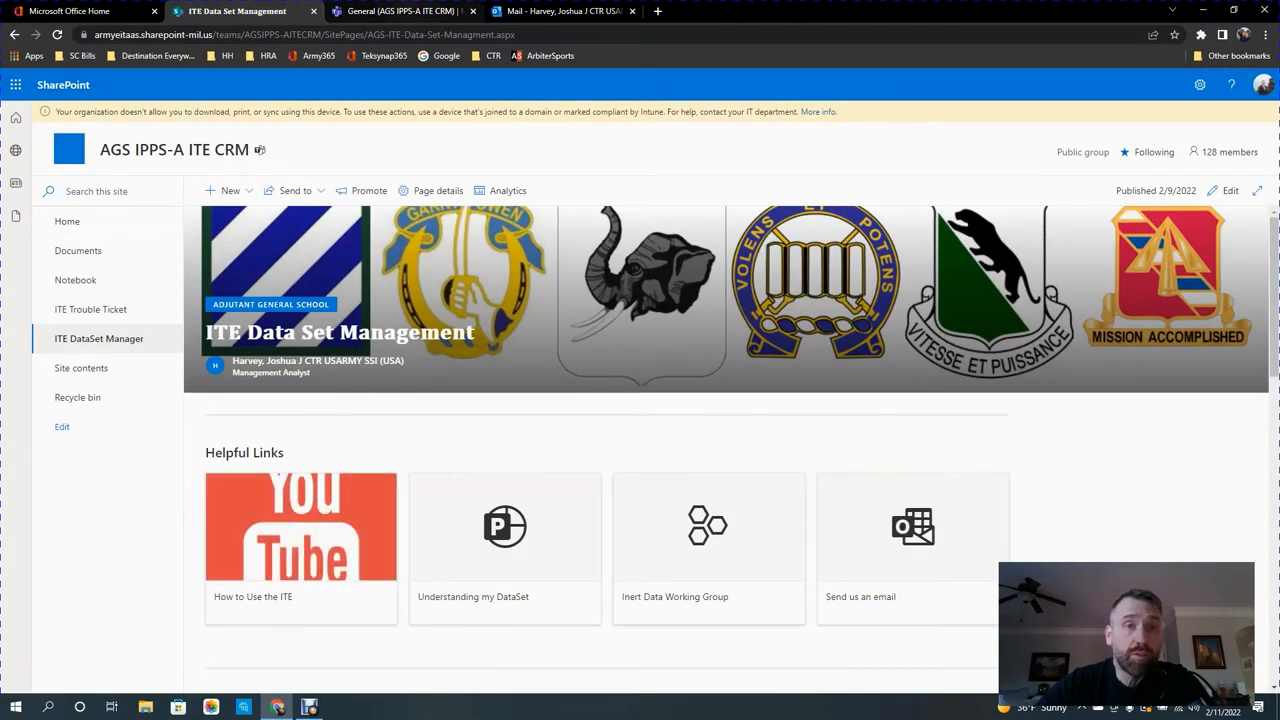
Scroll down the Data Set Management page and open Assign or Verify CDS.
left_click(400, 11)
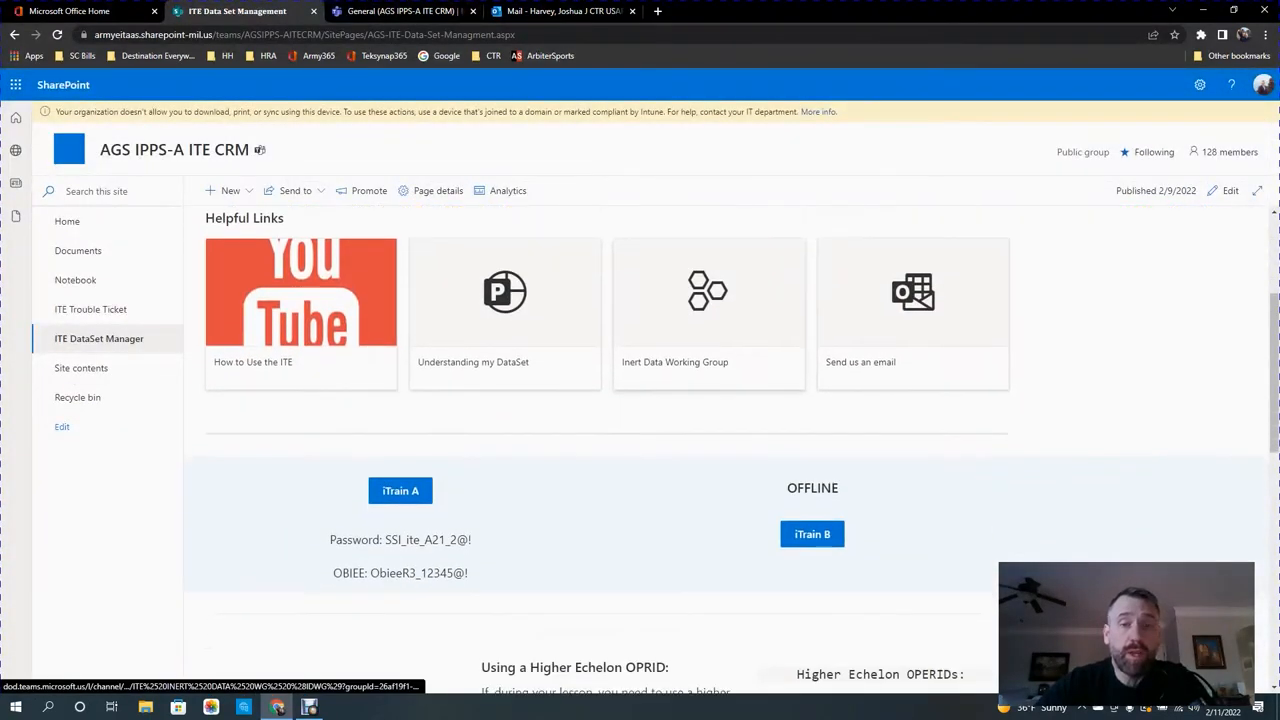
scroll("down", 3)
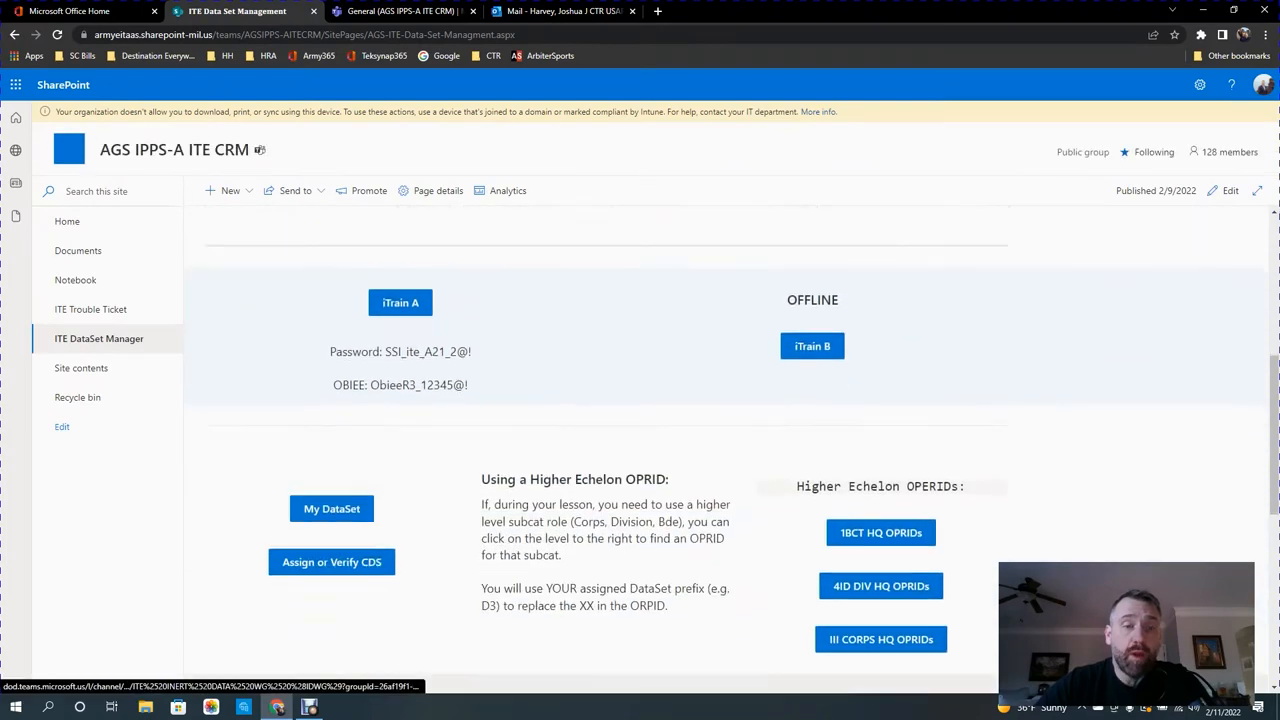
scroll("down", 3)
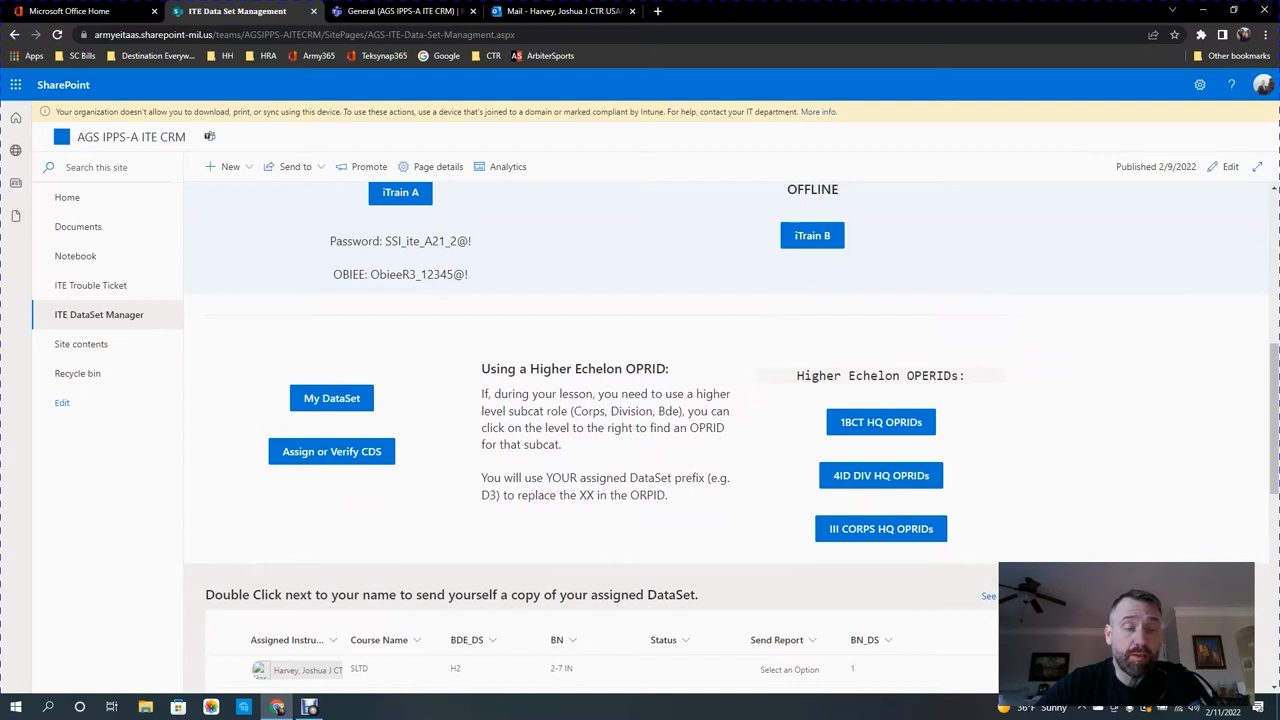
scroll("down", 3)
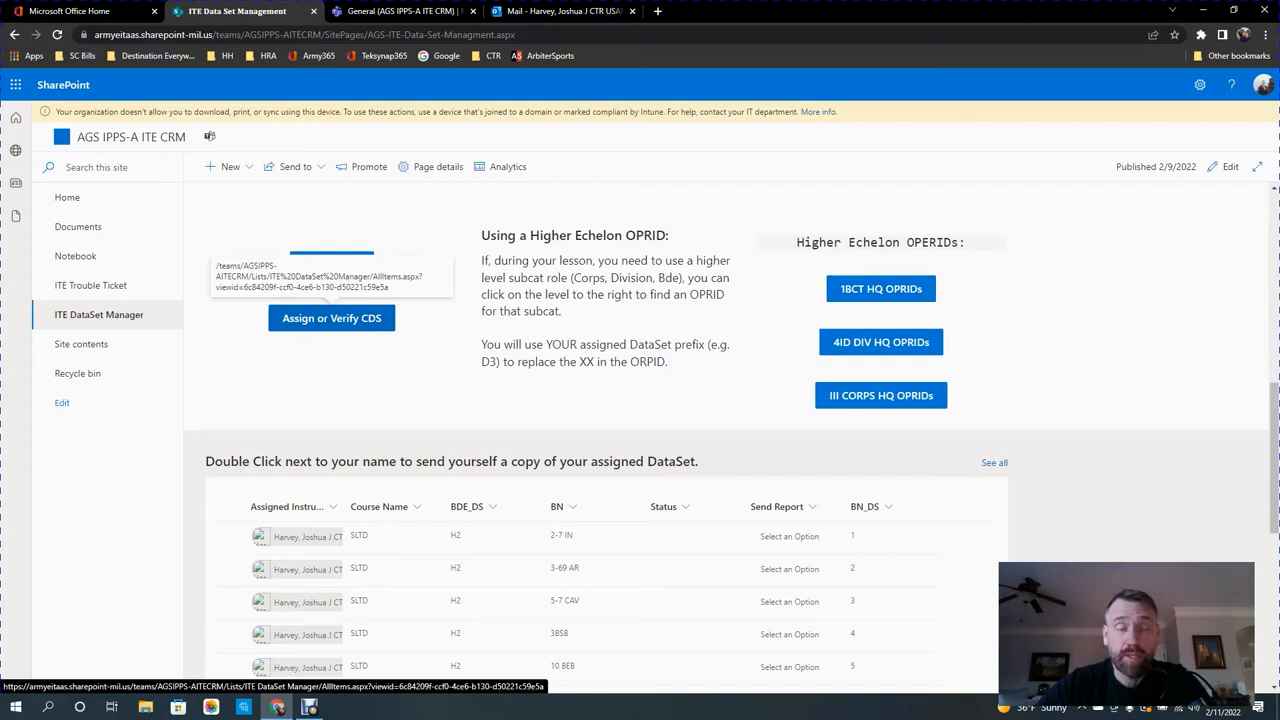
left_click(331, 264)
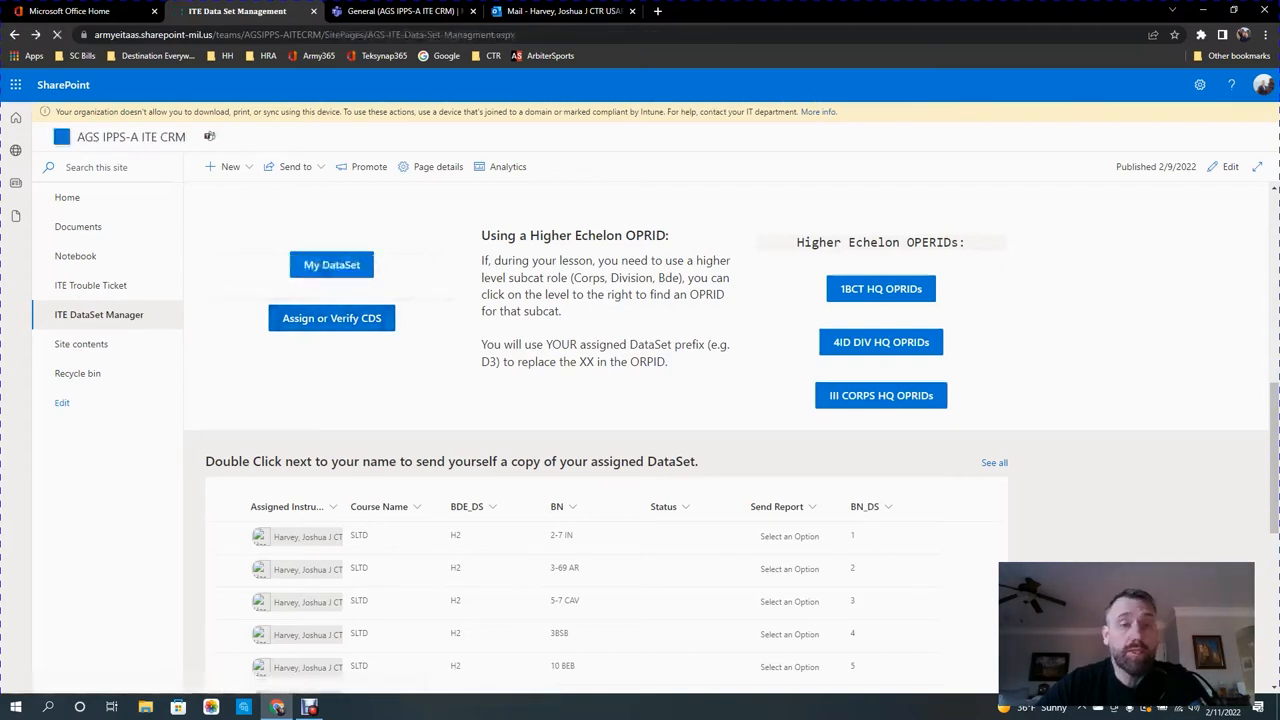
Expand the BOLC and CCC course groups into their BDE_DS subgroups.
left_click(99, 314)
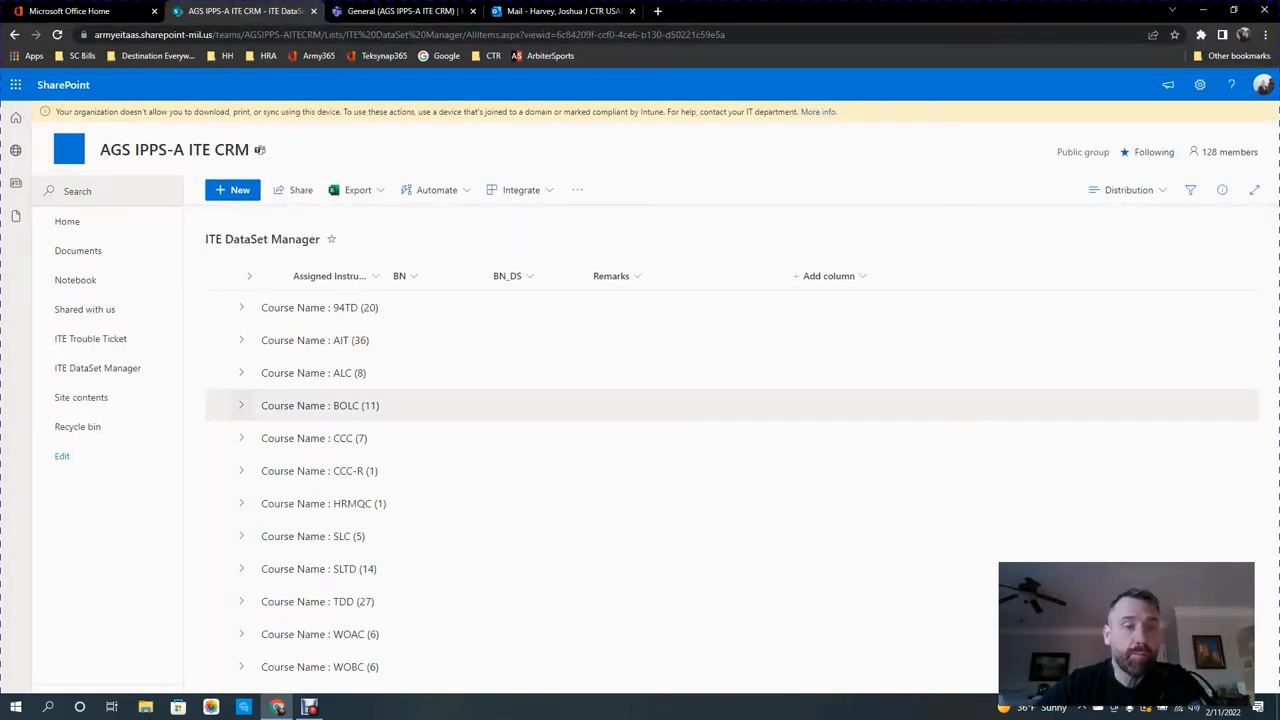
left_click(241, 405)
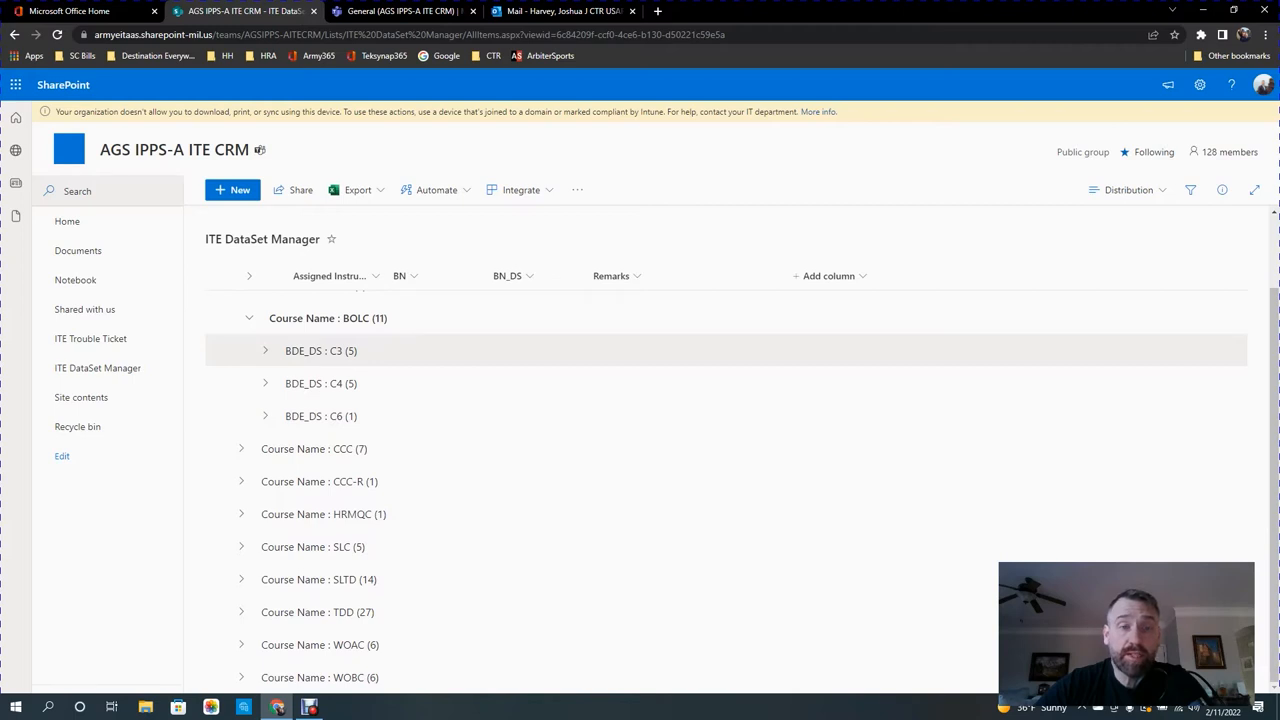
mouse_move(321, 416)
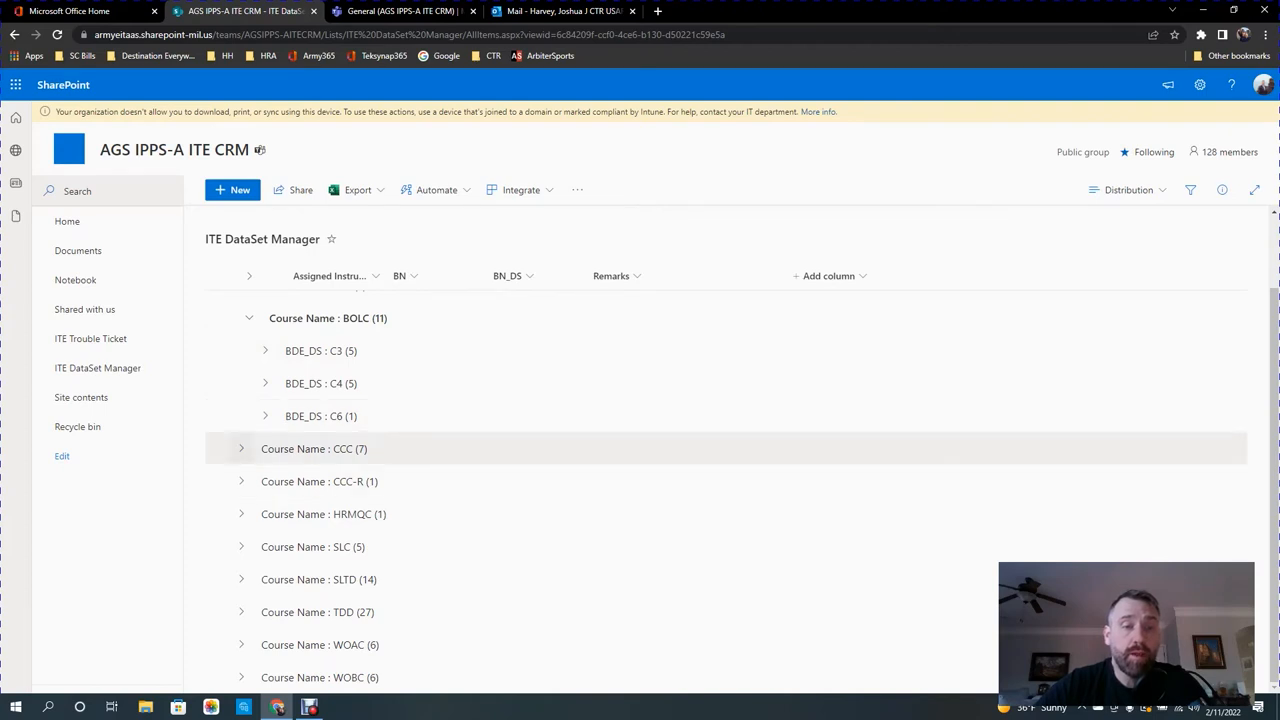
left_click(241, 448)
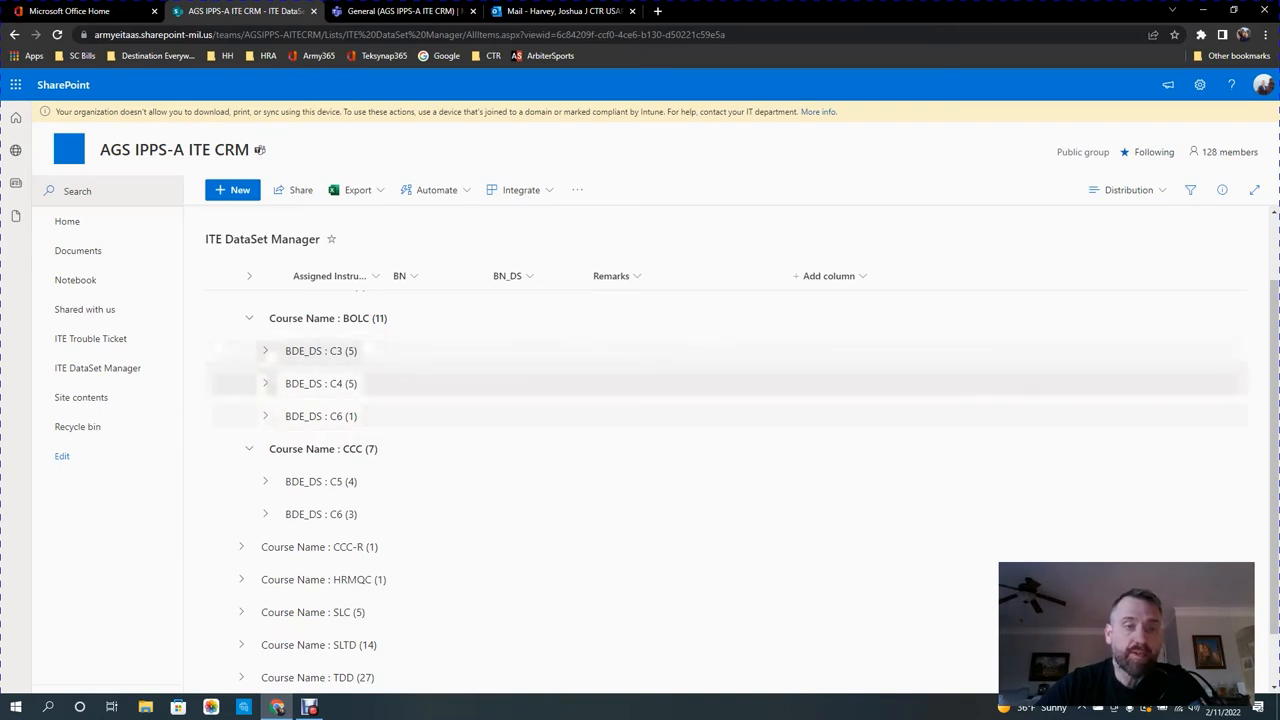
Review the BOLC C4 instructors, then collapse all course groups.
left_click(265, 383)
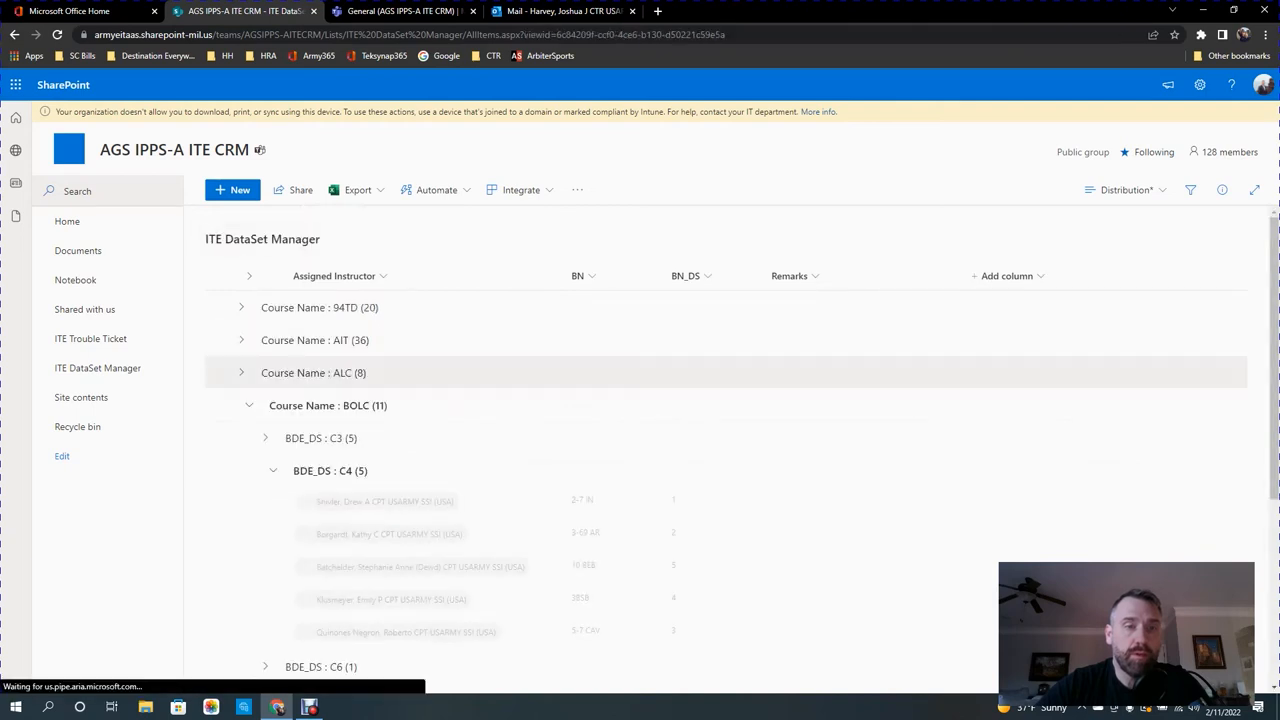
scroll("down", 3)
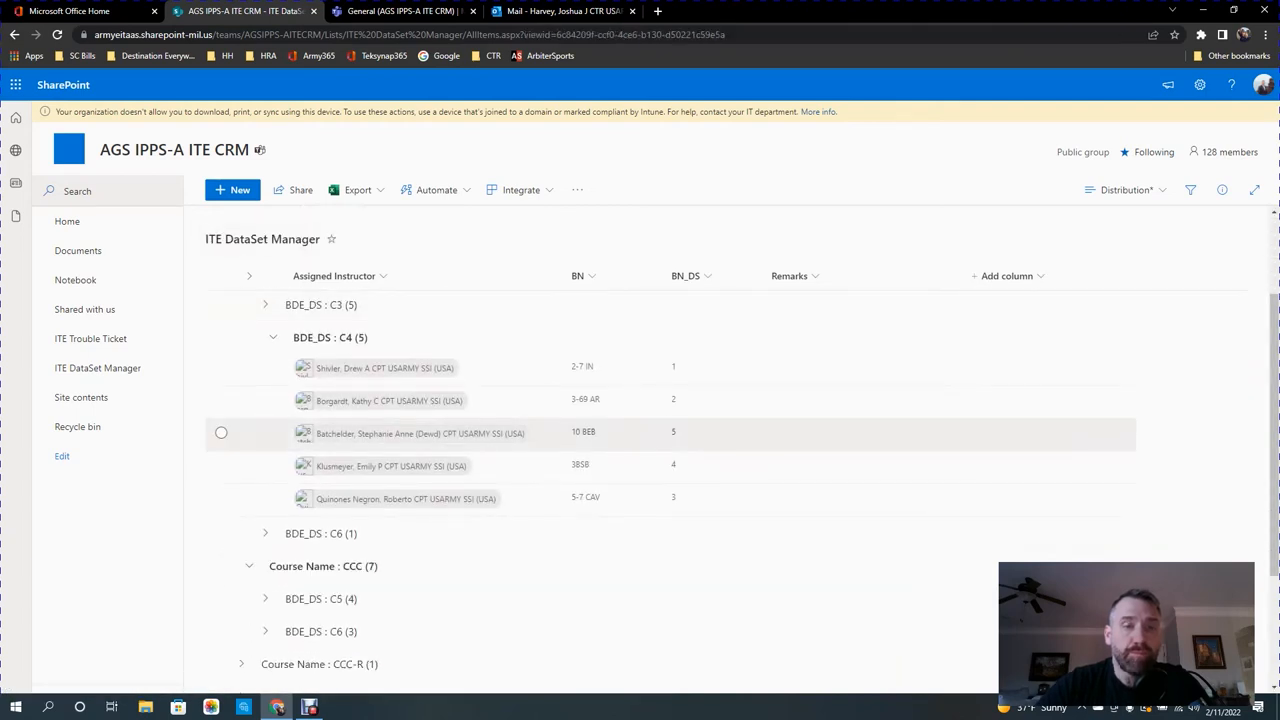
mouse_move(400, 367)
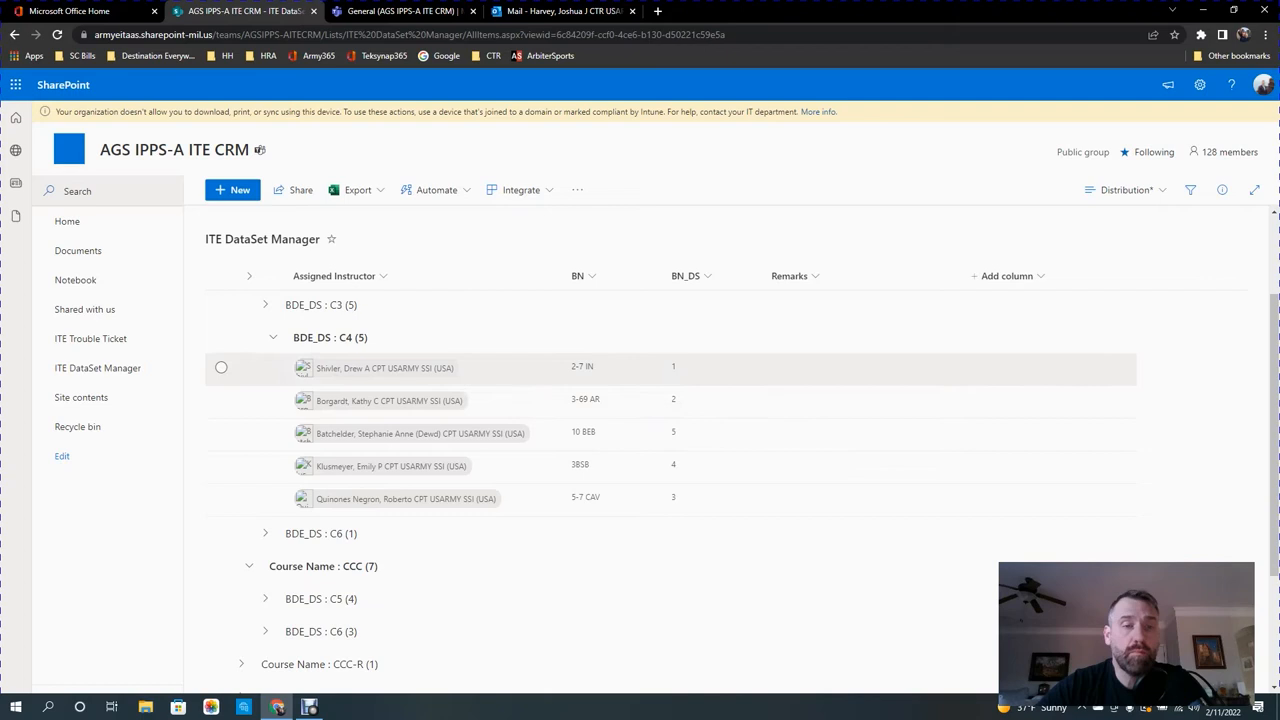
left_click(272, 337)
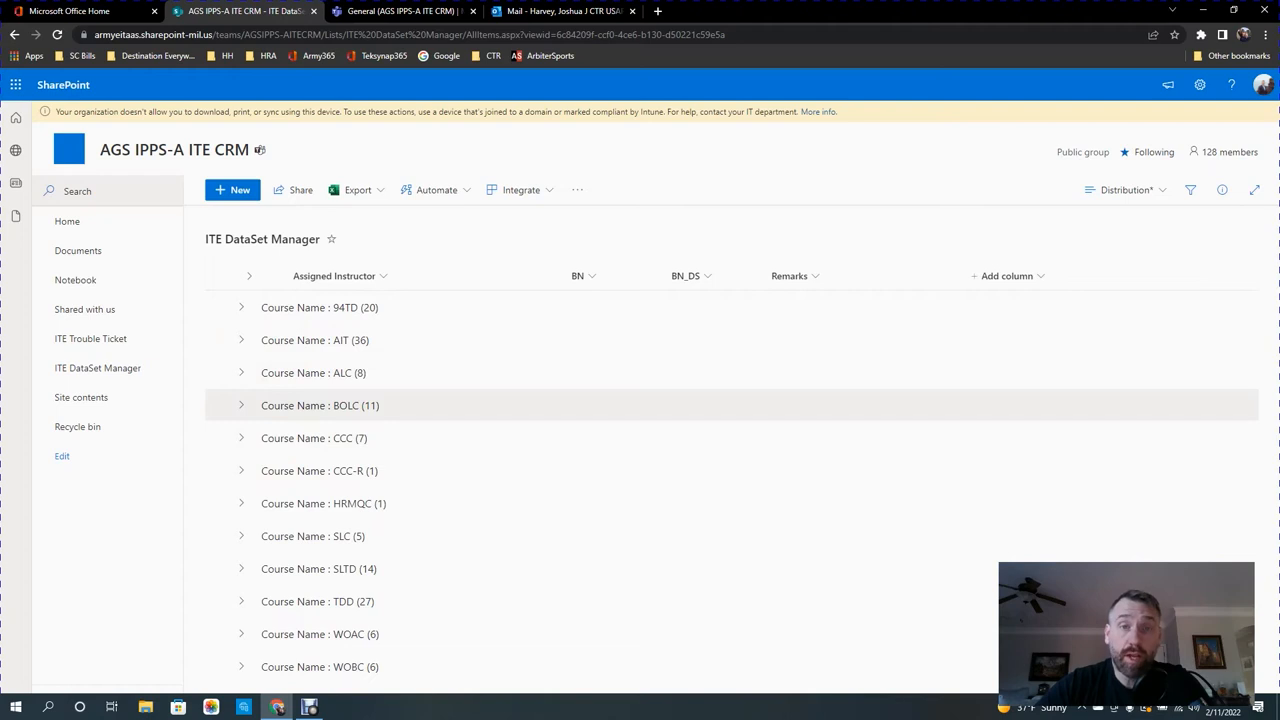
Check CCC-R, review SLC's C2 instructors, then collapse the SLC group.
left_click(241, 471)
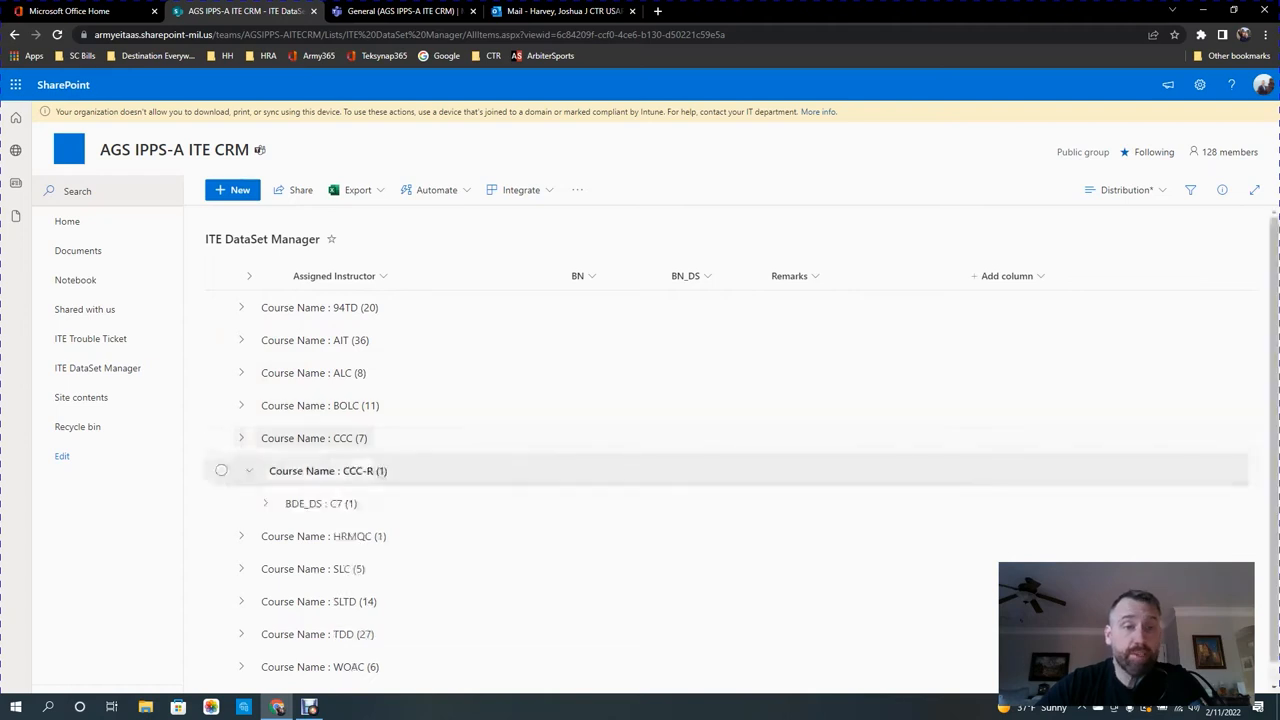
left_click(248, 471)
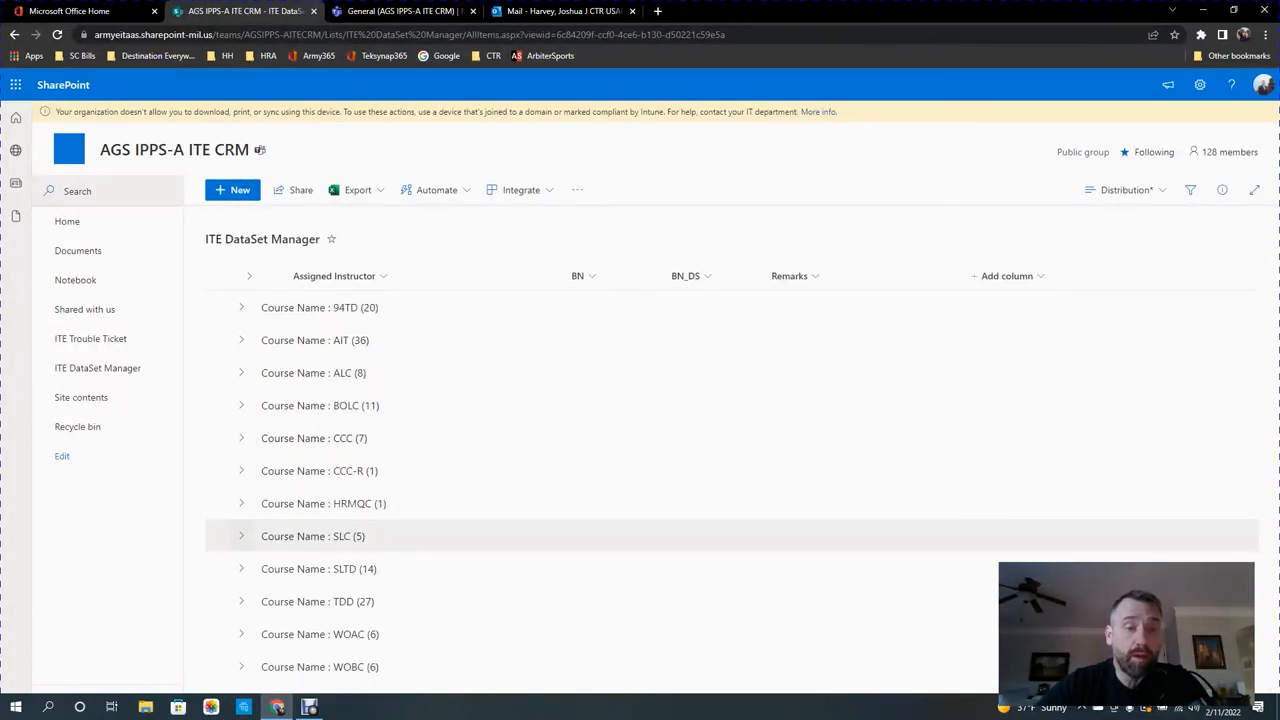
left_click(241, 536)
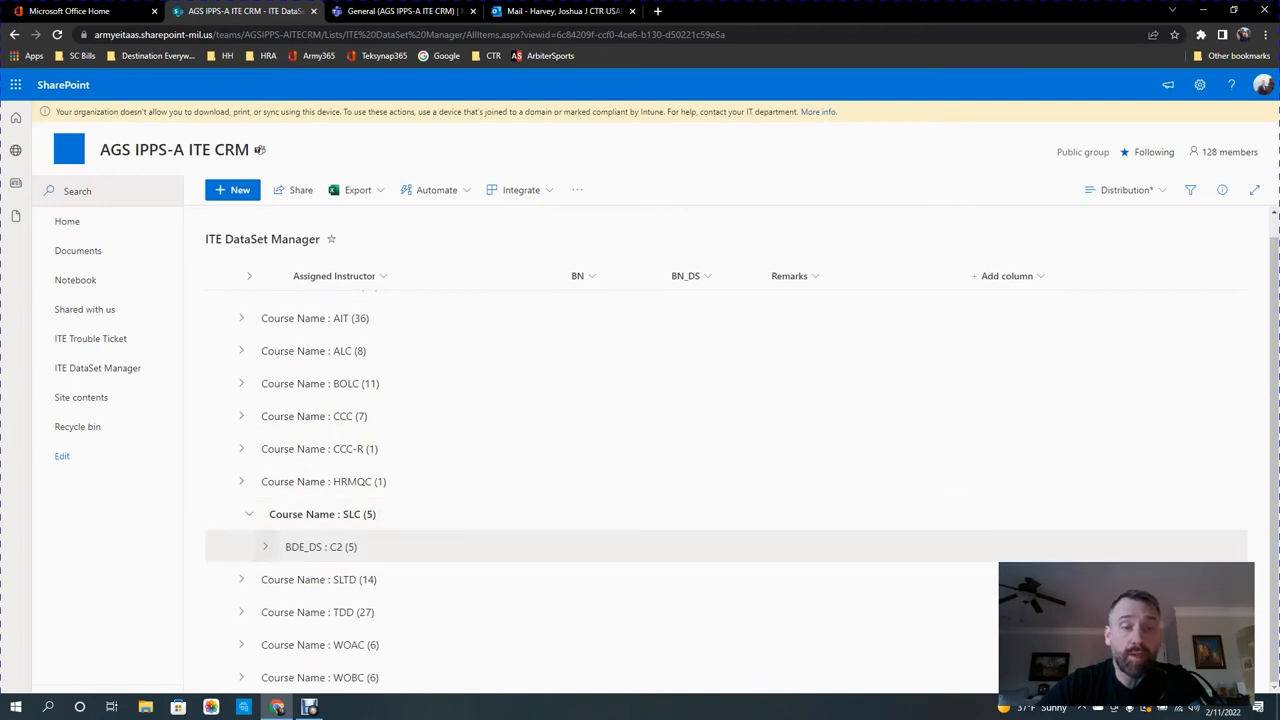
left_click(265, 546)
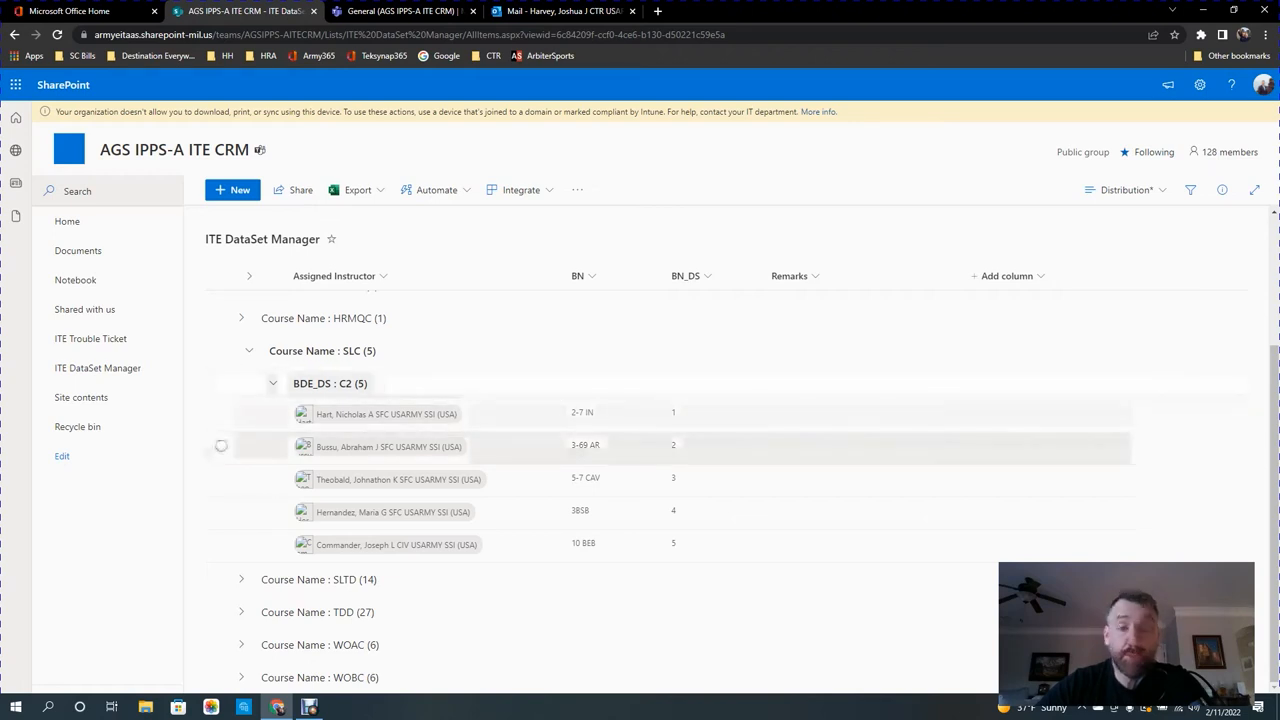
left_click(272, 383)
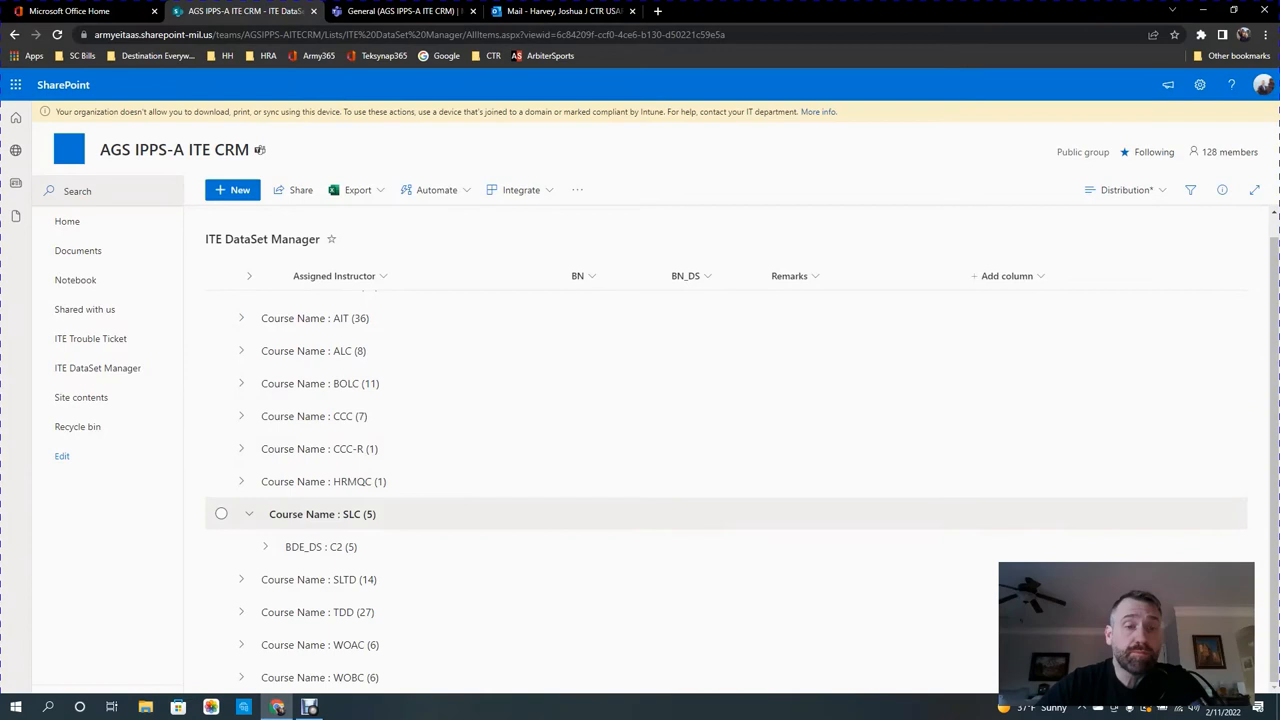
left_click(249, 513)
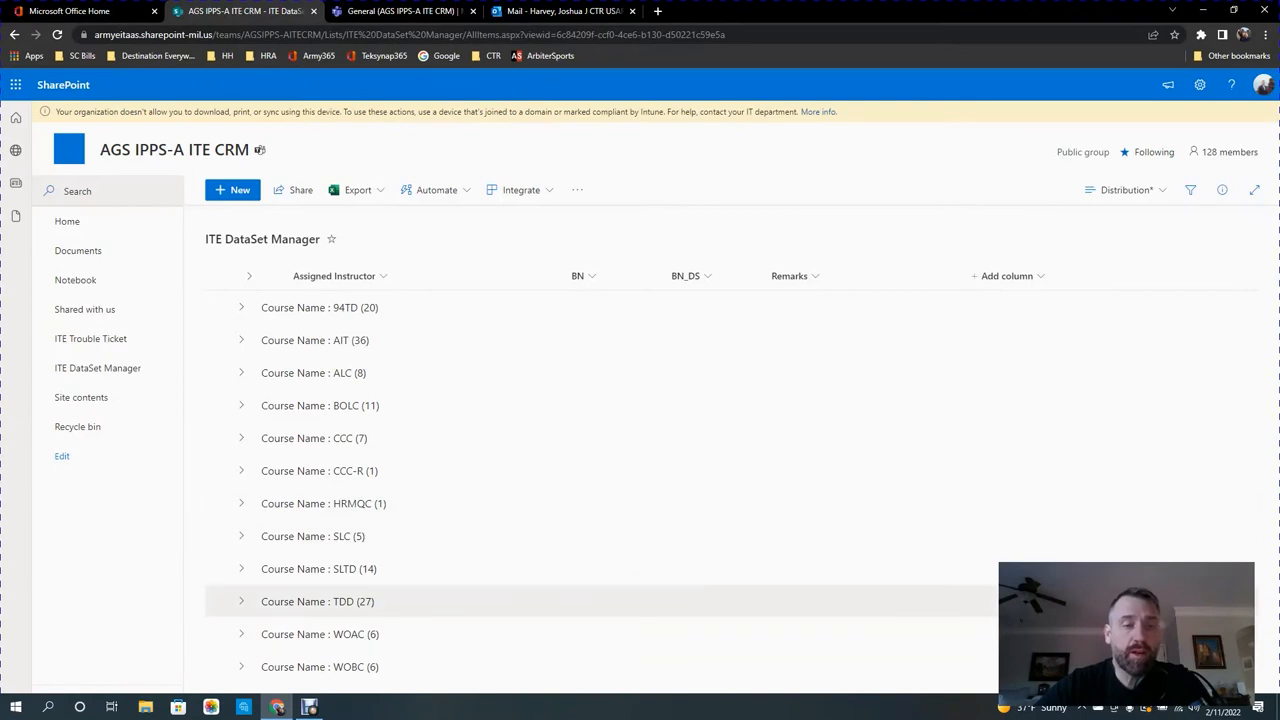
Expand TDD and review the instructors in BDE_DS E0, E1 and E2, collapsing each.
left_click(241, 601)
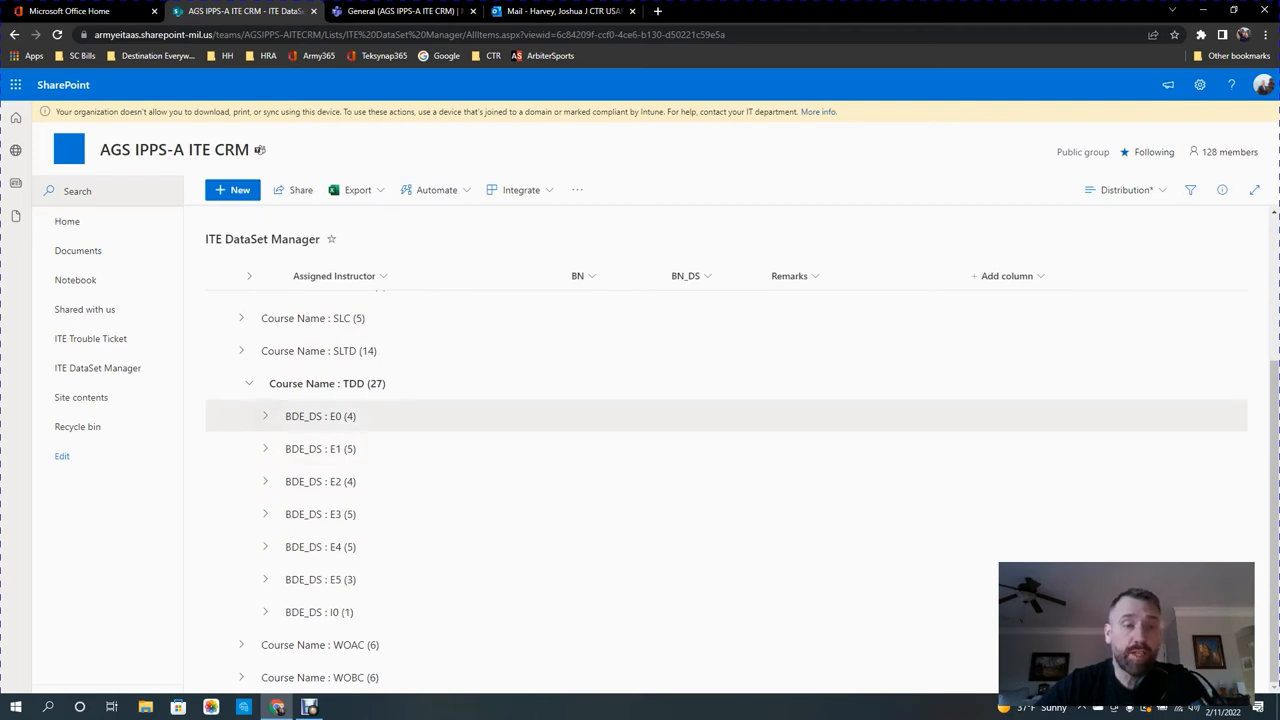
left_click(264, 416)
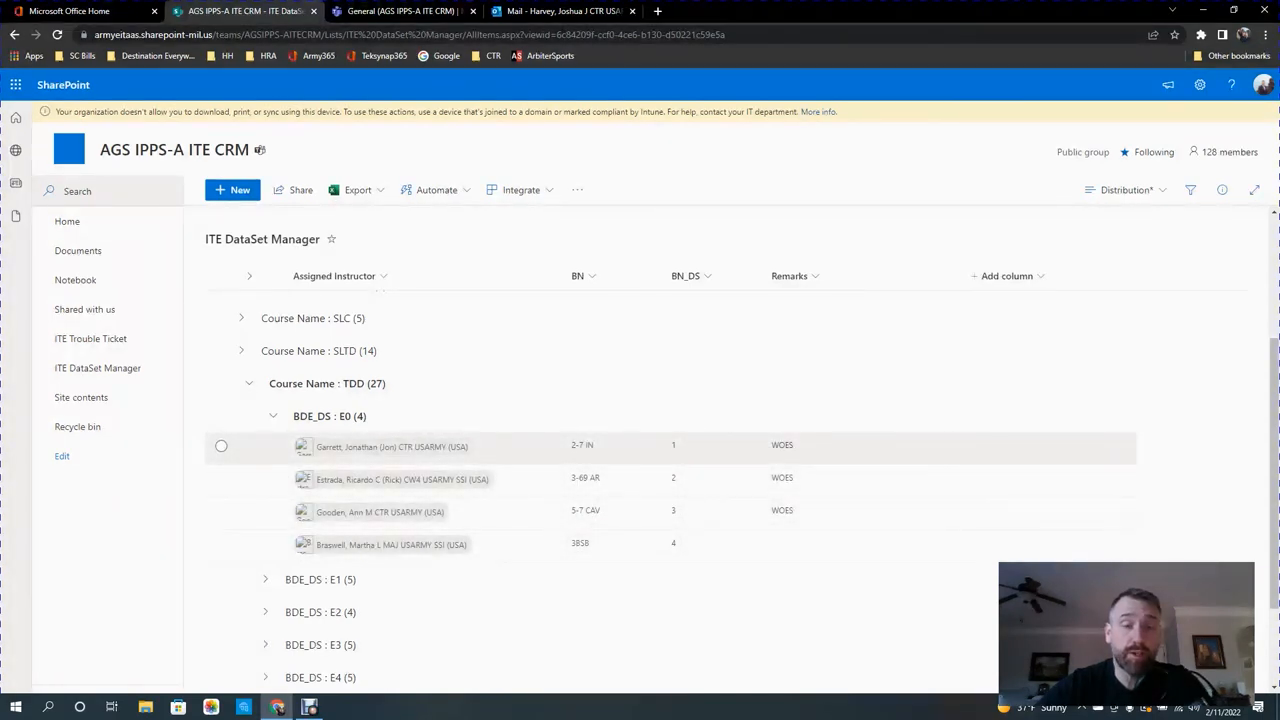
left_click(273, 416)
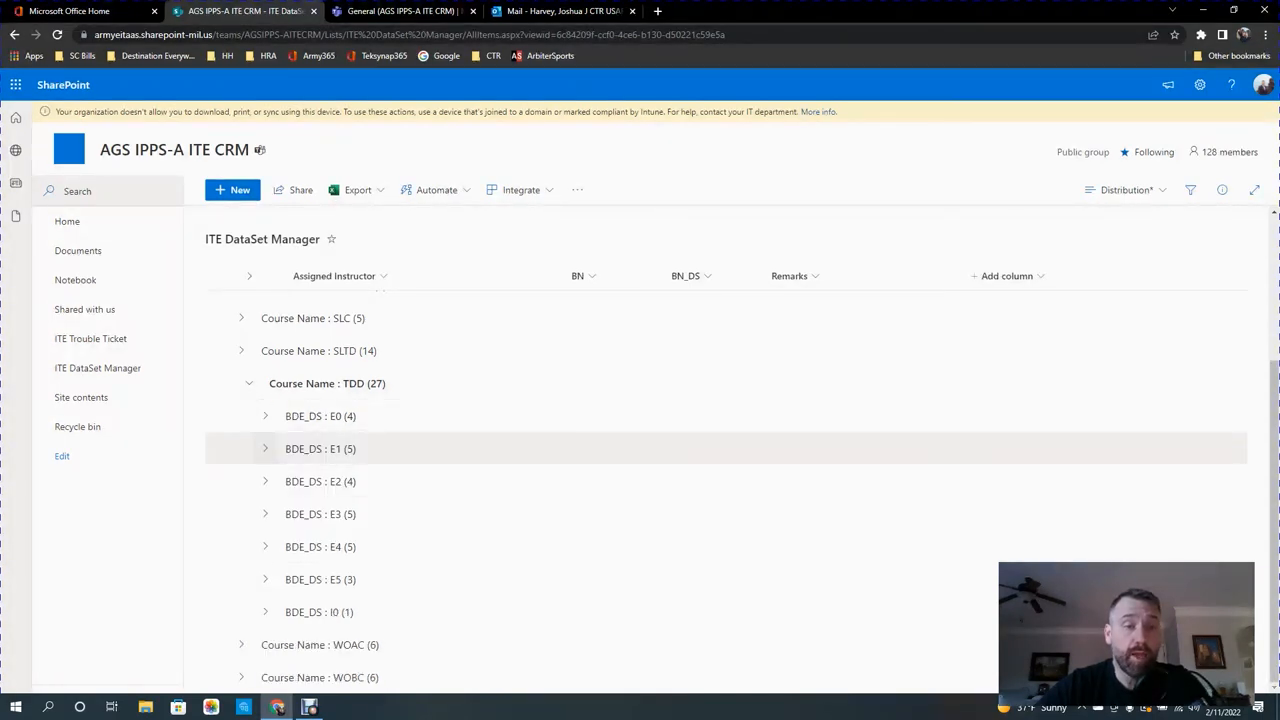
left_click(265, 448)
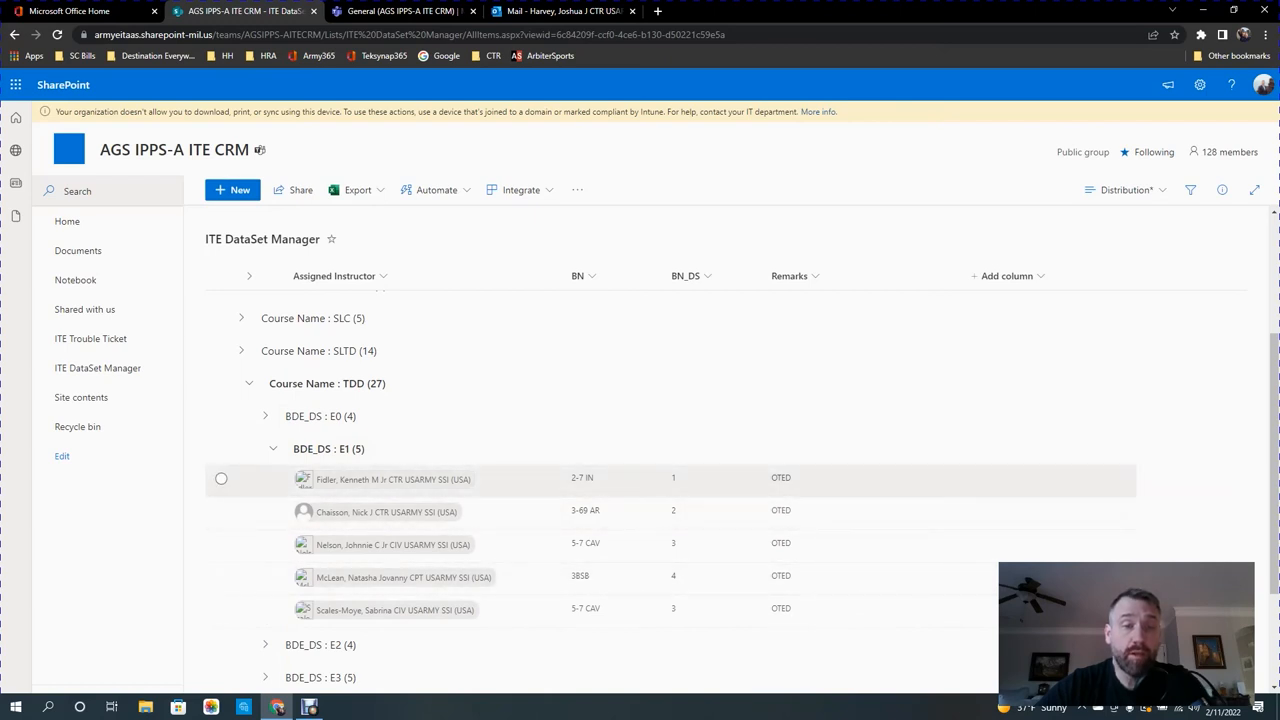
left_click(273, 448)
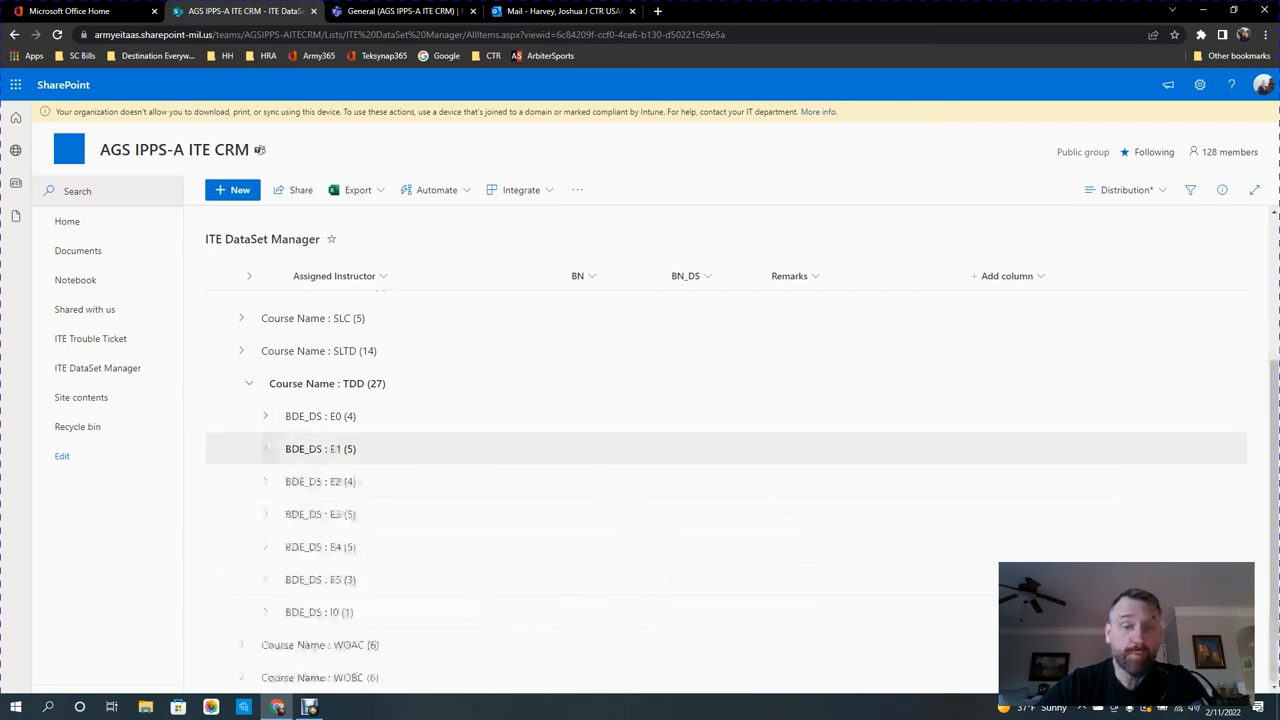
left_click(265, 481)
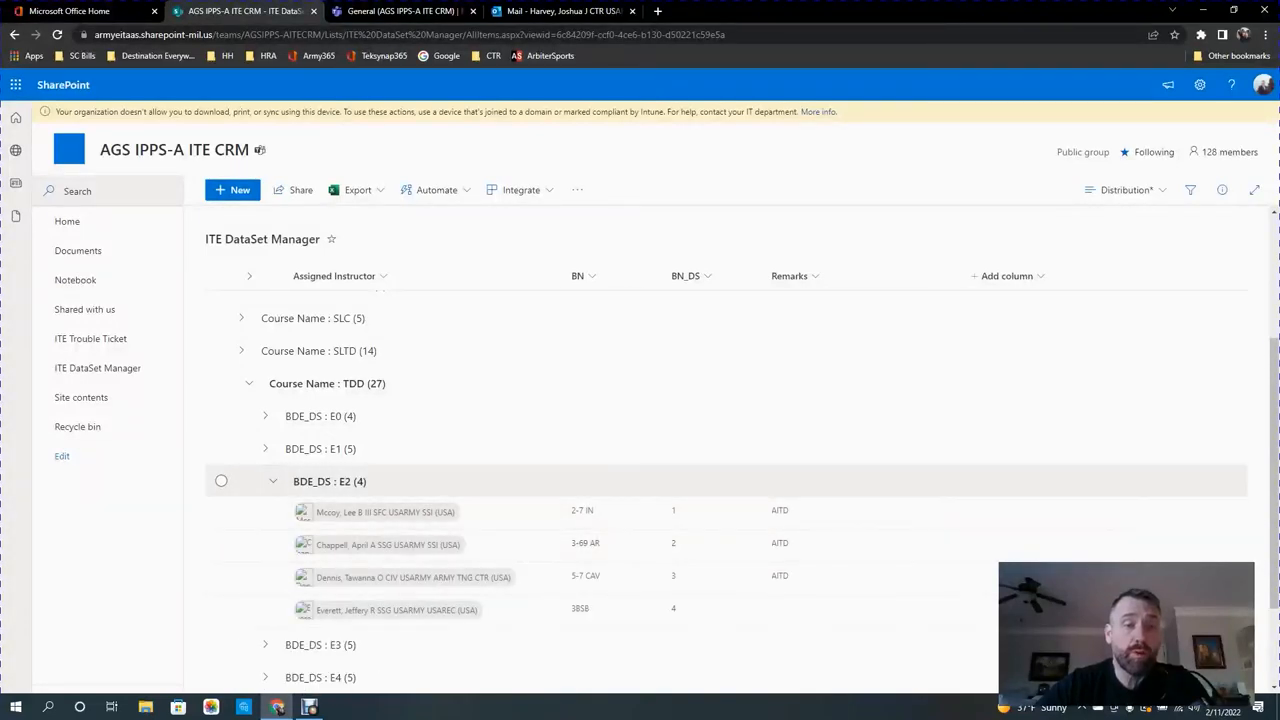
left_click(273, 481)
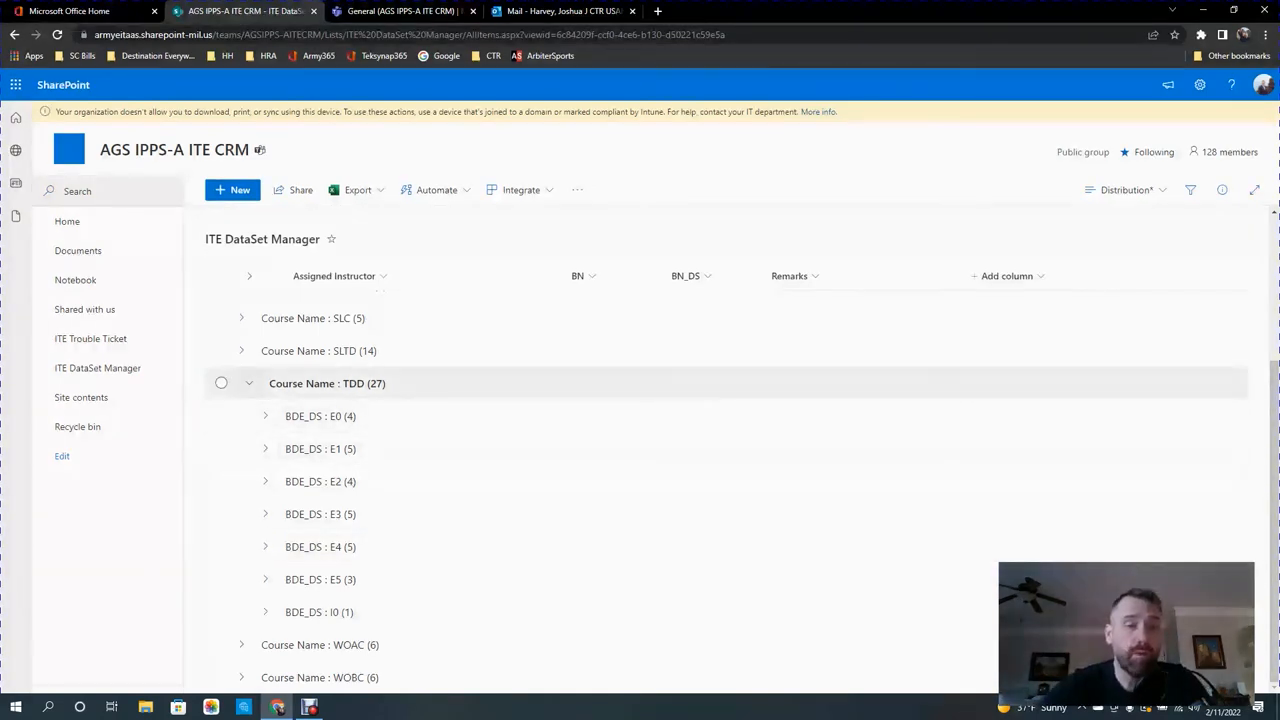
Collapse TDD, check HRMQC H0's single instructor, and start a new list item.
left_click(248, 383)
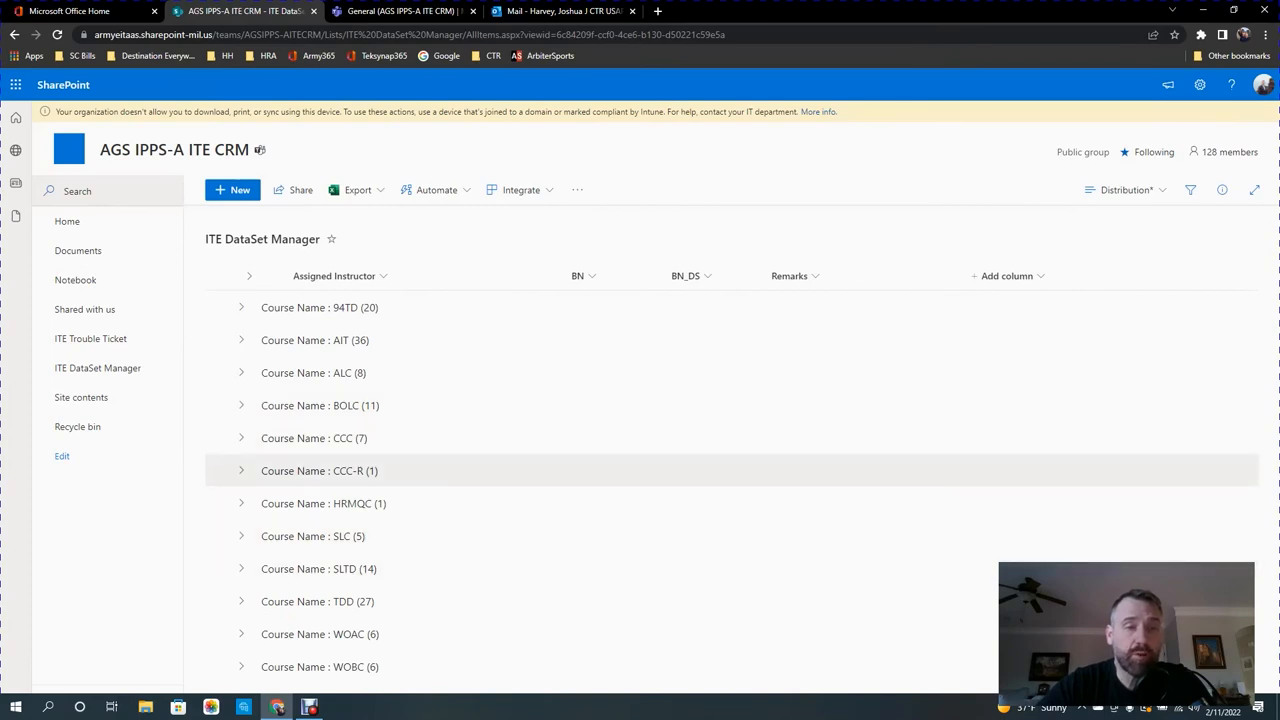
left_click(241, 503)
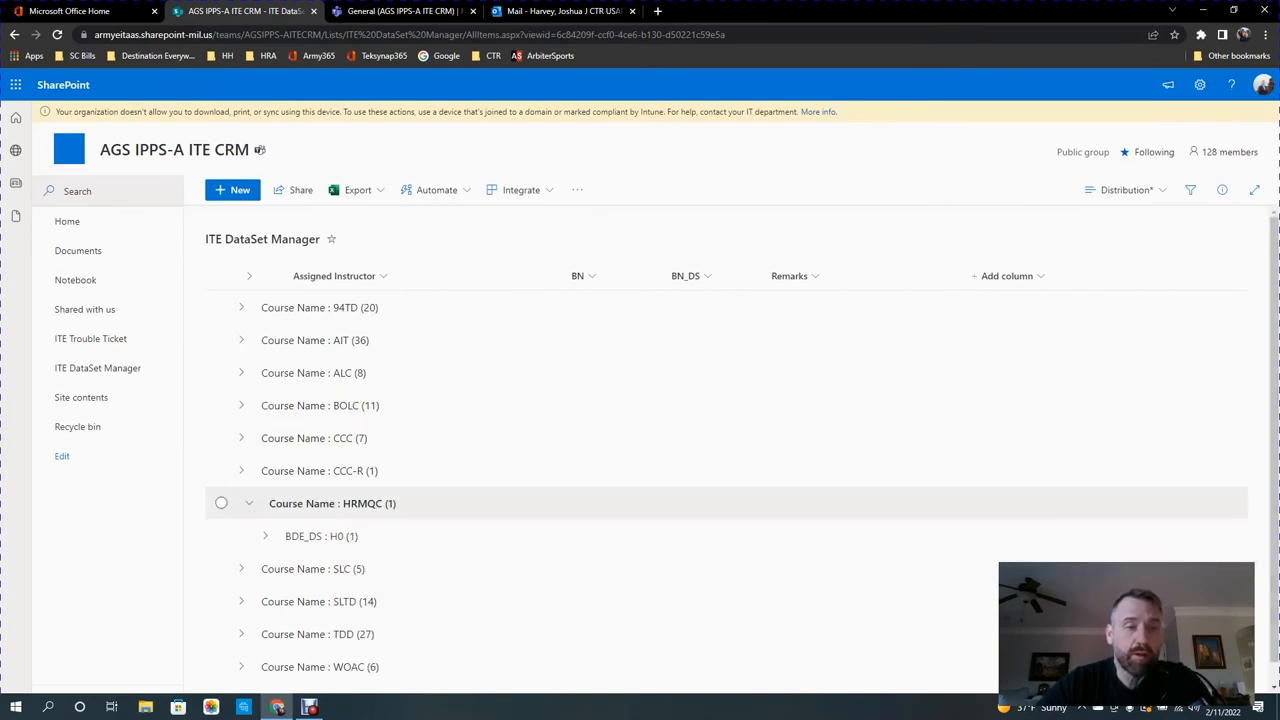
left_click(265, 536)
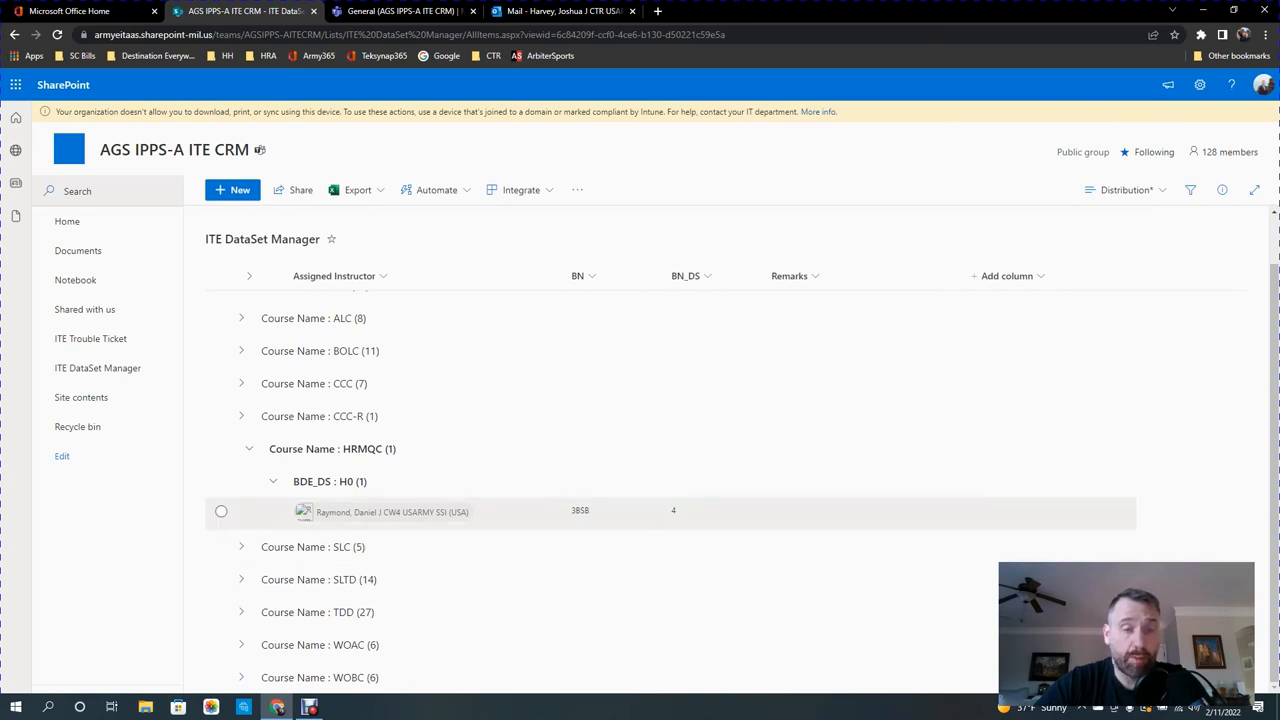
left_click(232, 190)
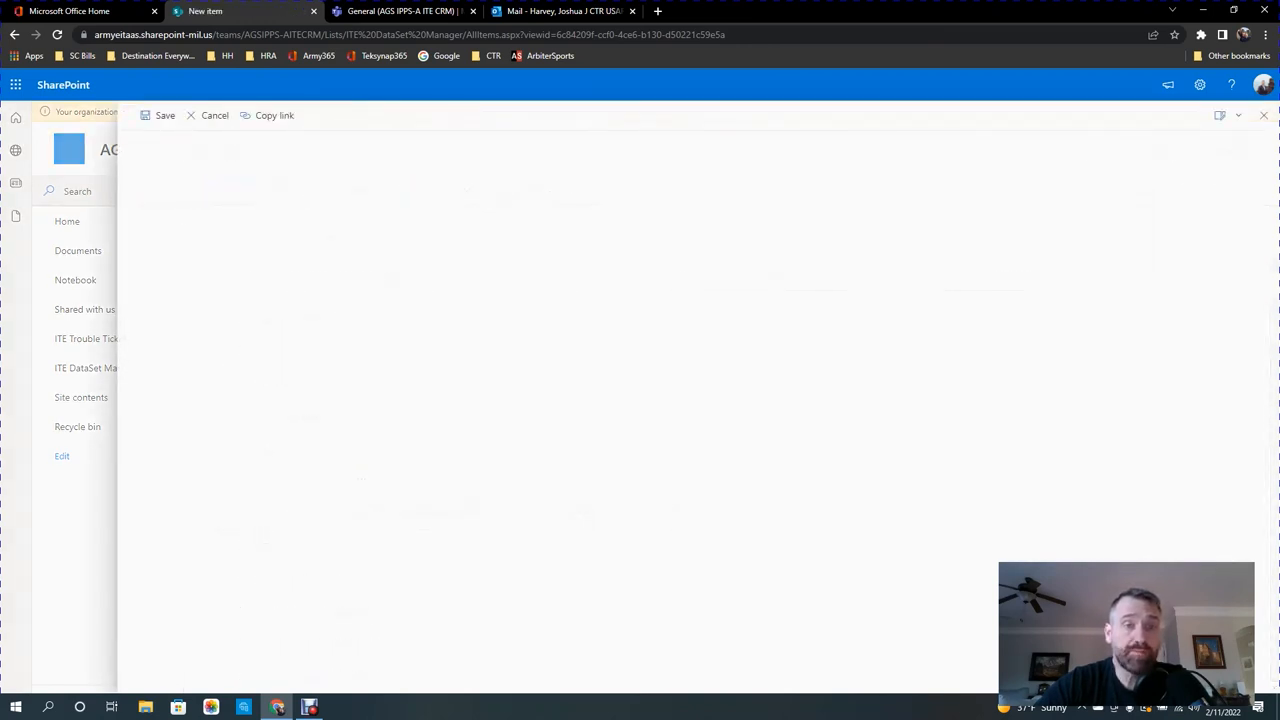
Save a new HRMQC item with the chosen instructor, BDE_DS H0 and BN_DS 1.
left_click(257, 215)
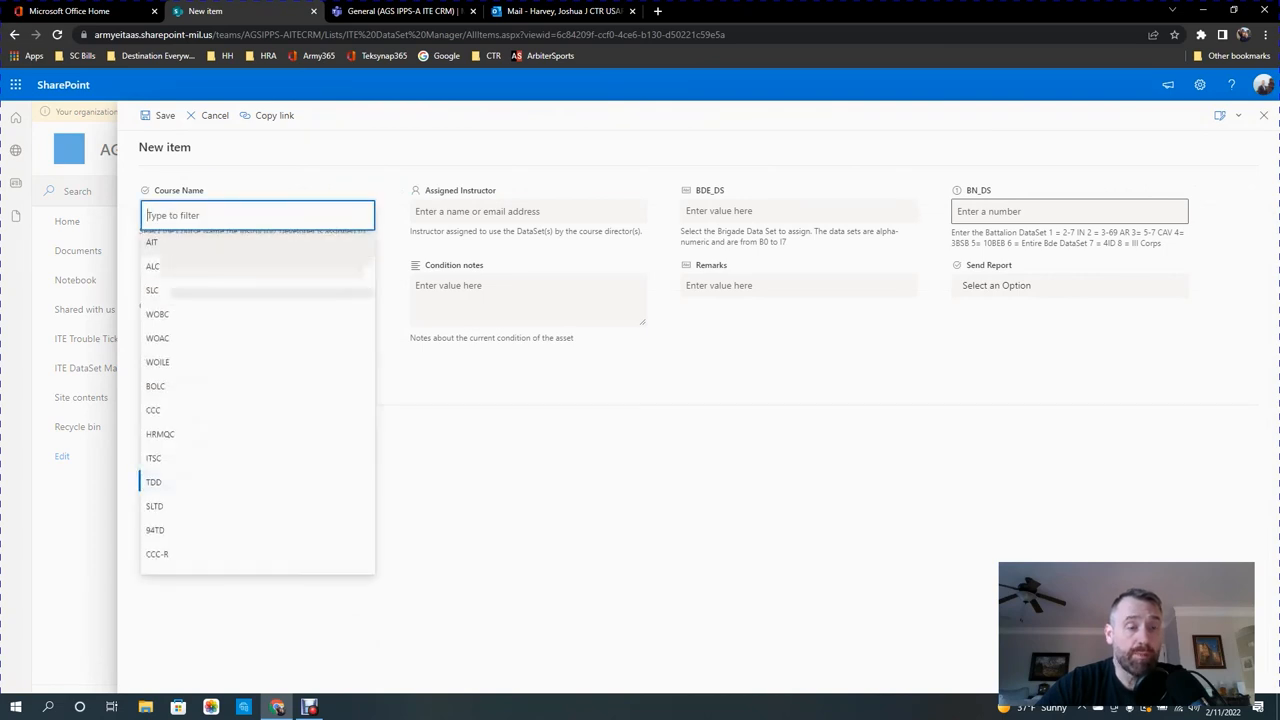
left_click(160, 434)
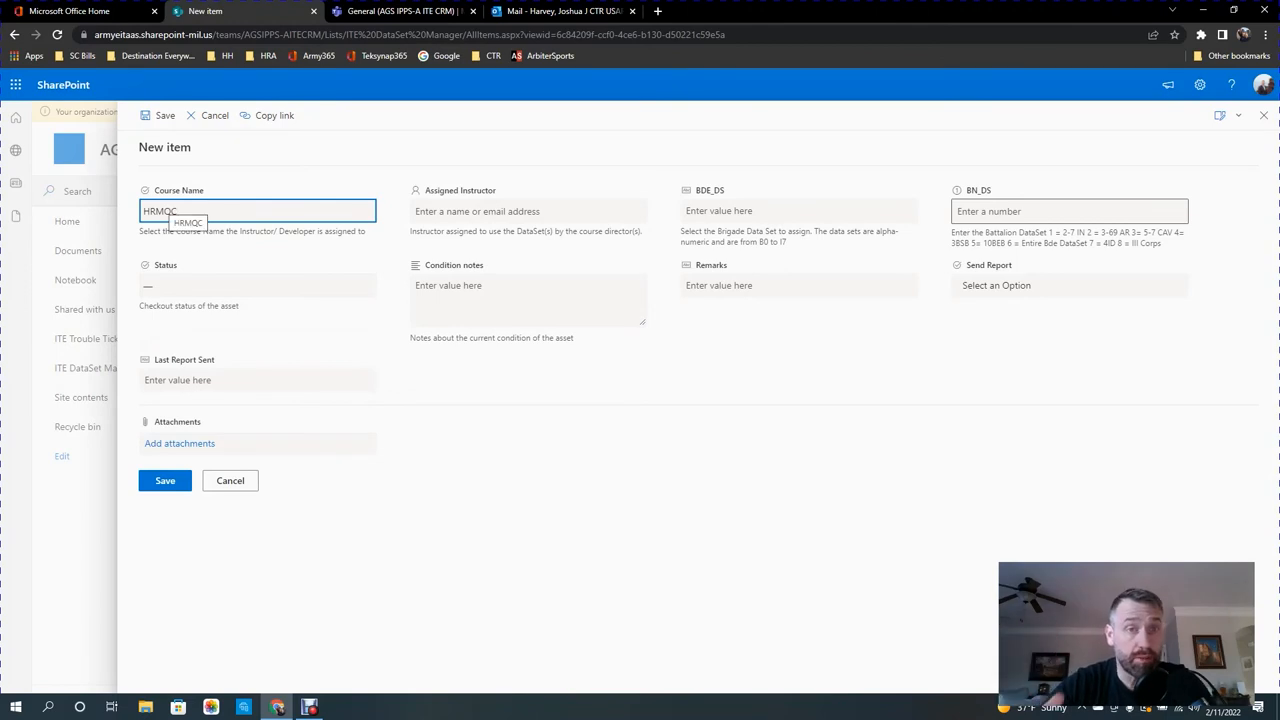
left_click(528, 211)
type("sherid")
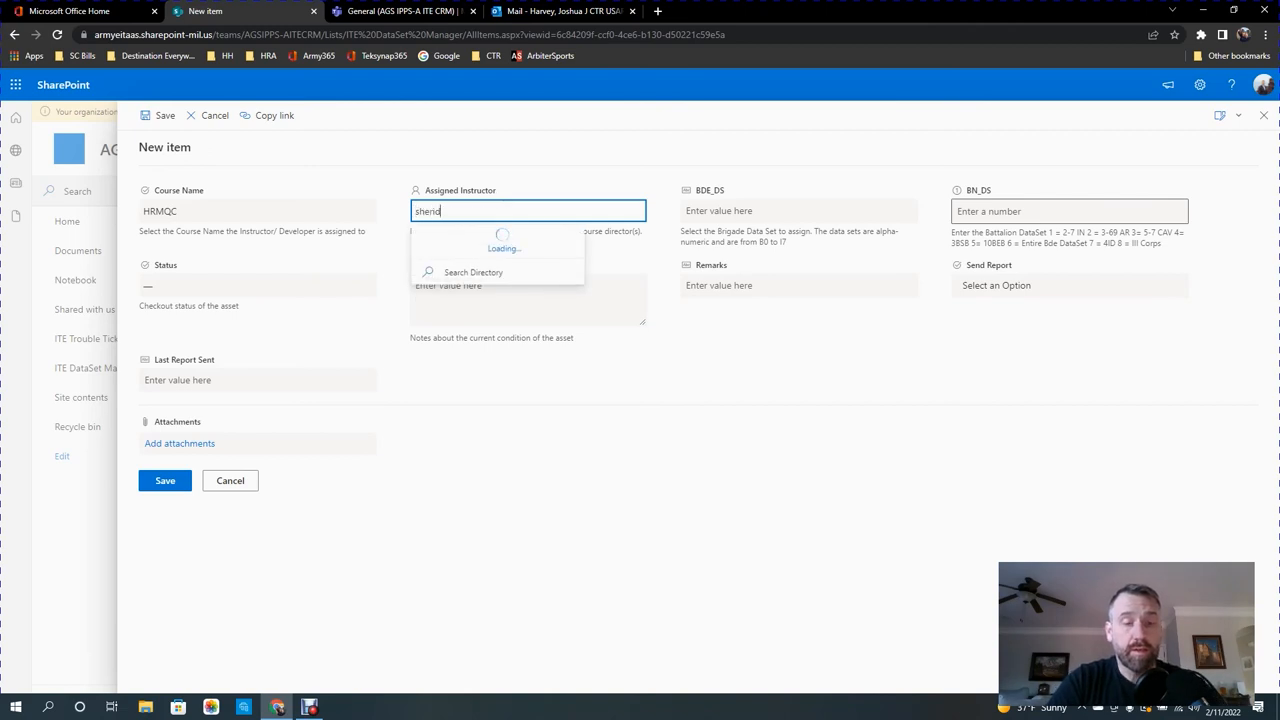
type("an, Brady M CW2 USARMY SSI (USA")
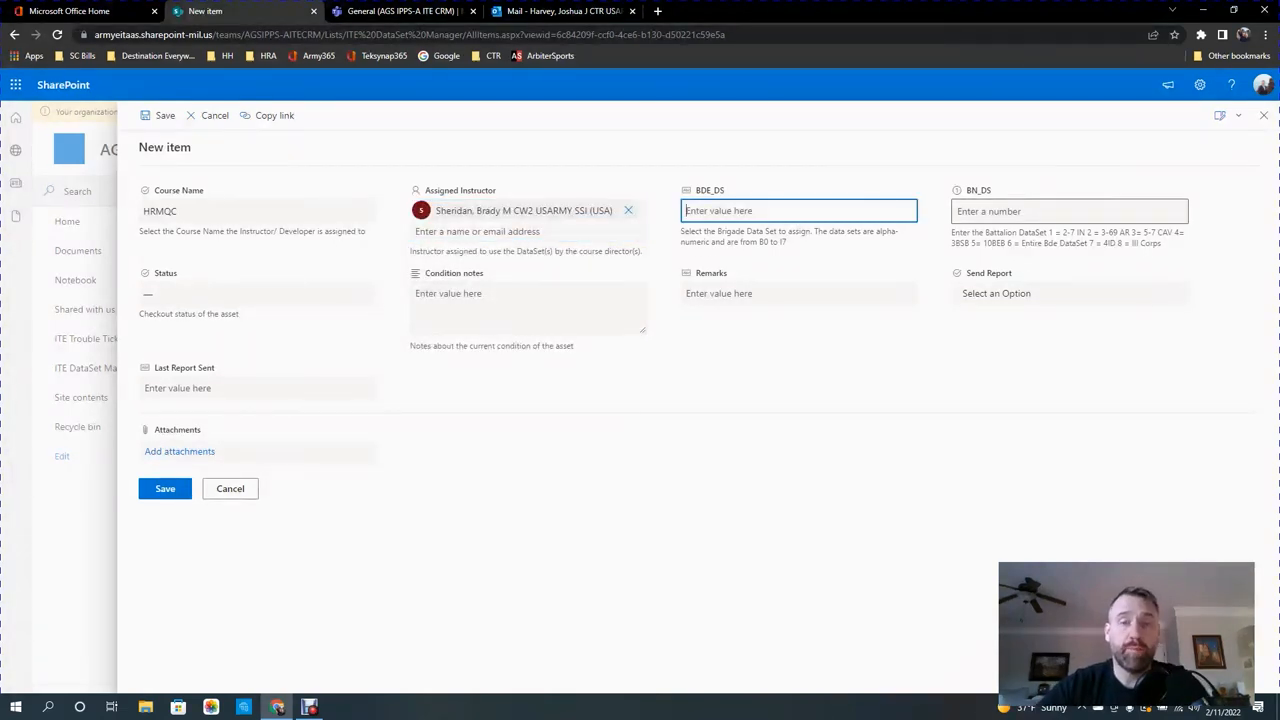
type("1")
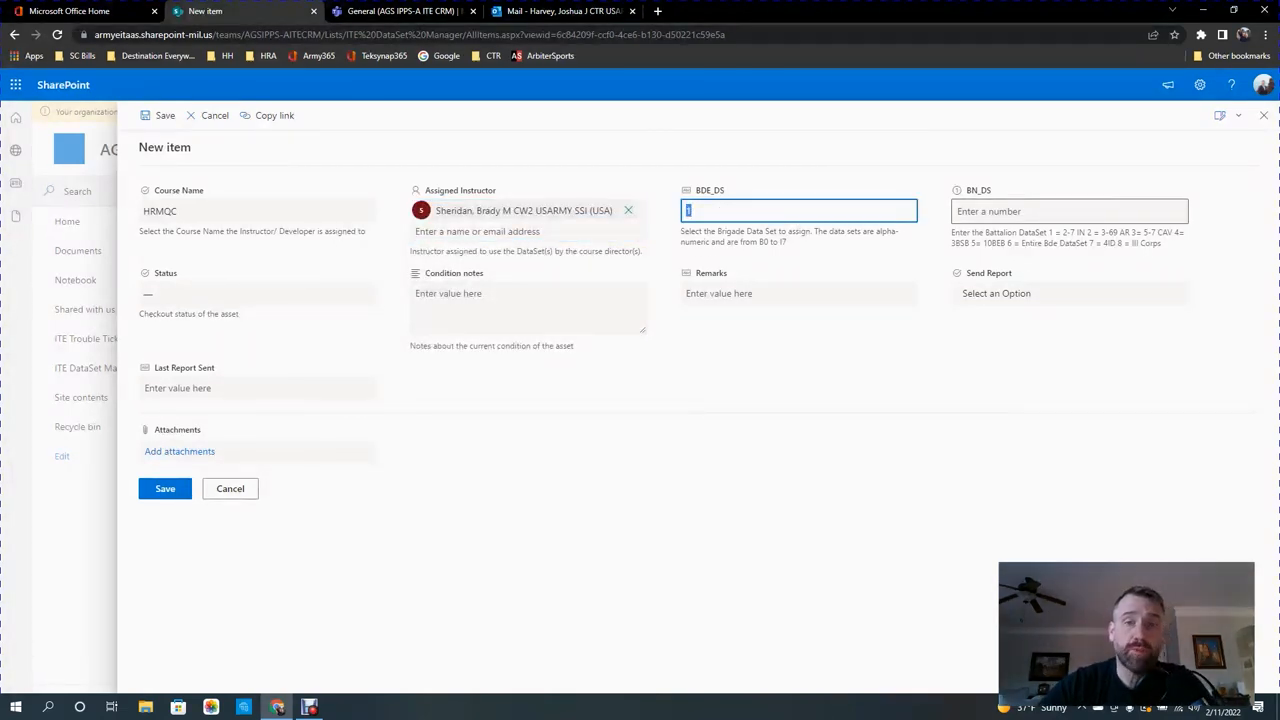
type("H0")
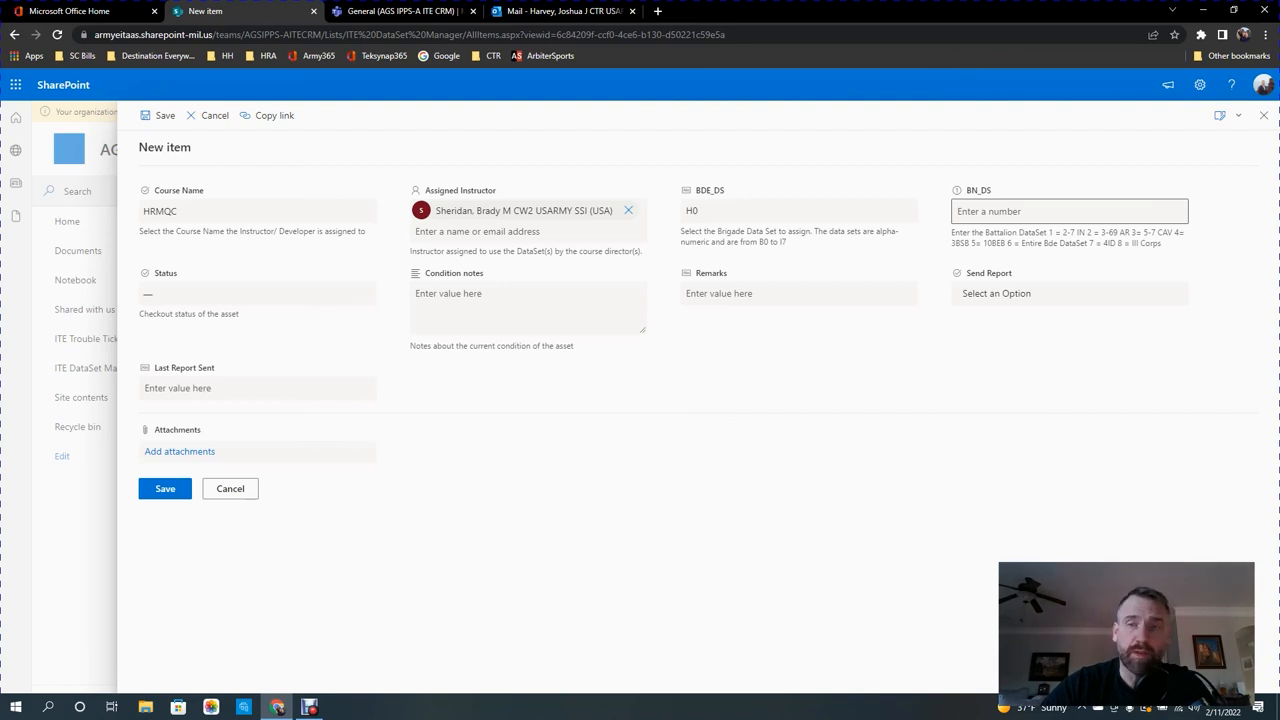
type("1")
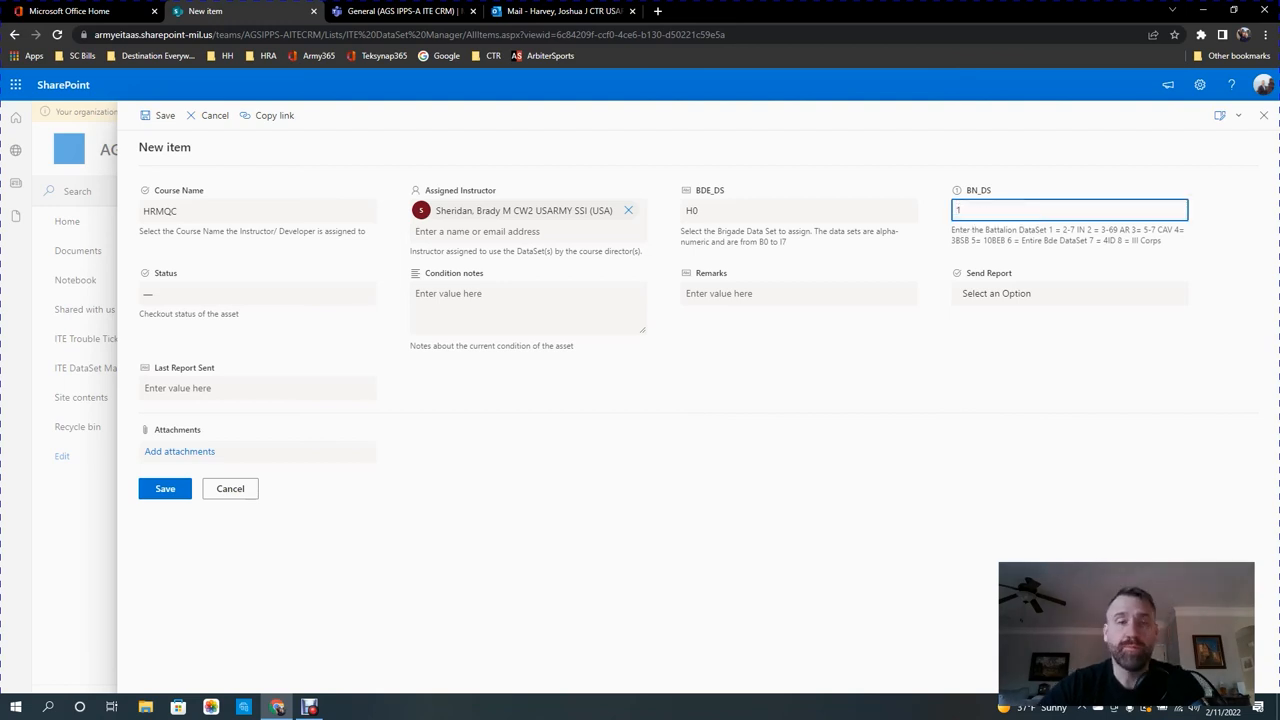
left_click(257, 293)
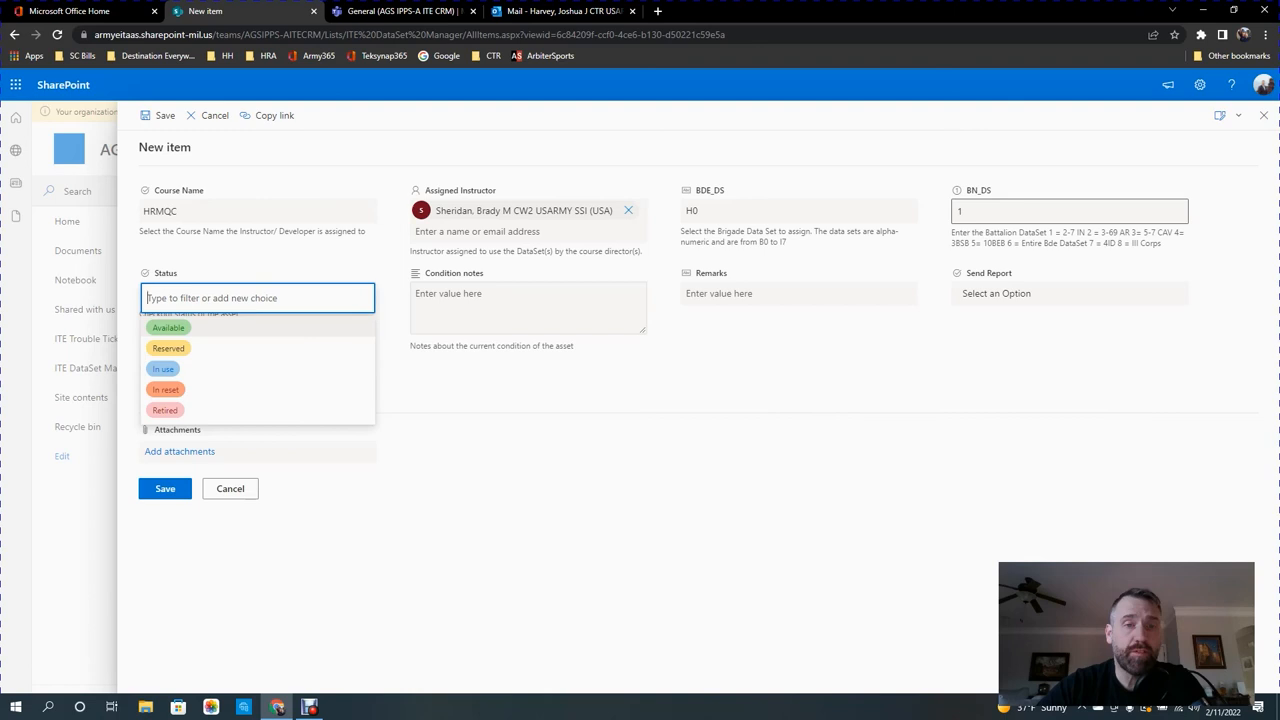
left_click(528, 307)
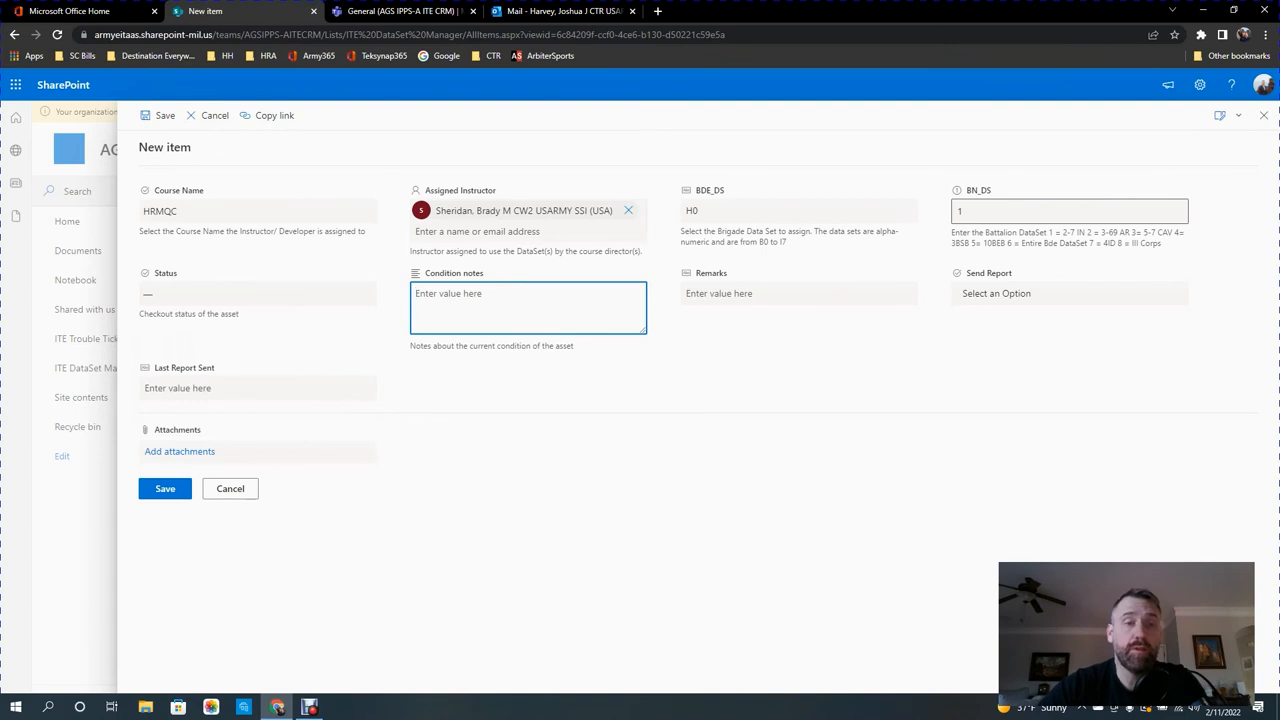
left_click(164, 488)
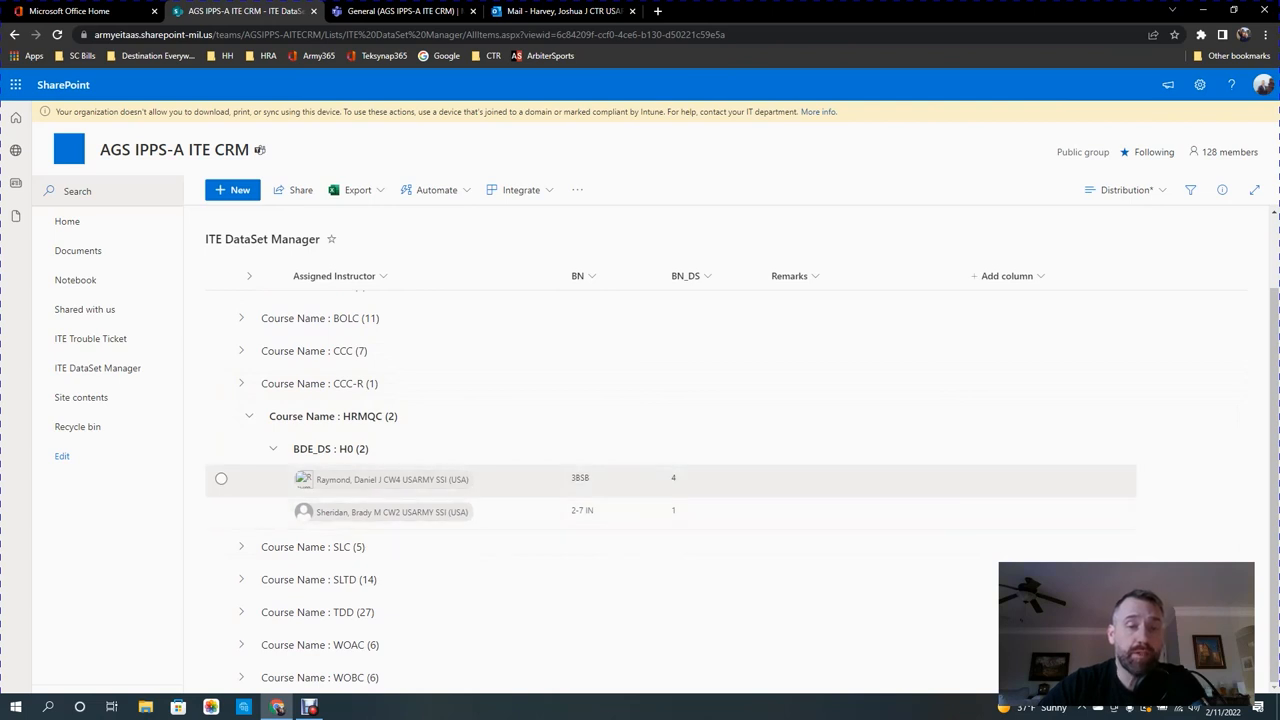
Collapse H0 and HRMQC, re-expand HRMQC to verify two items, then collapse it.
left_click(273, 448)
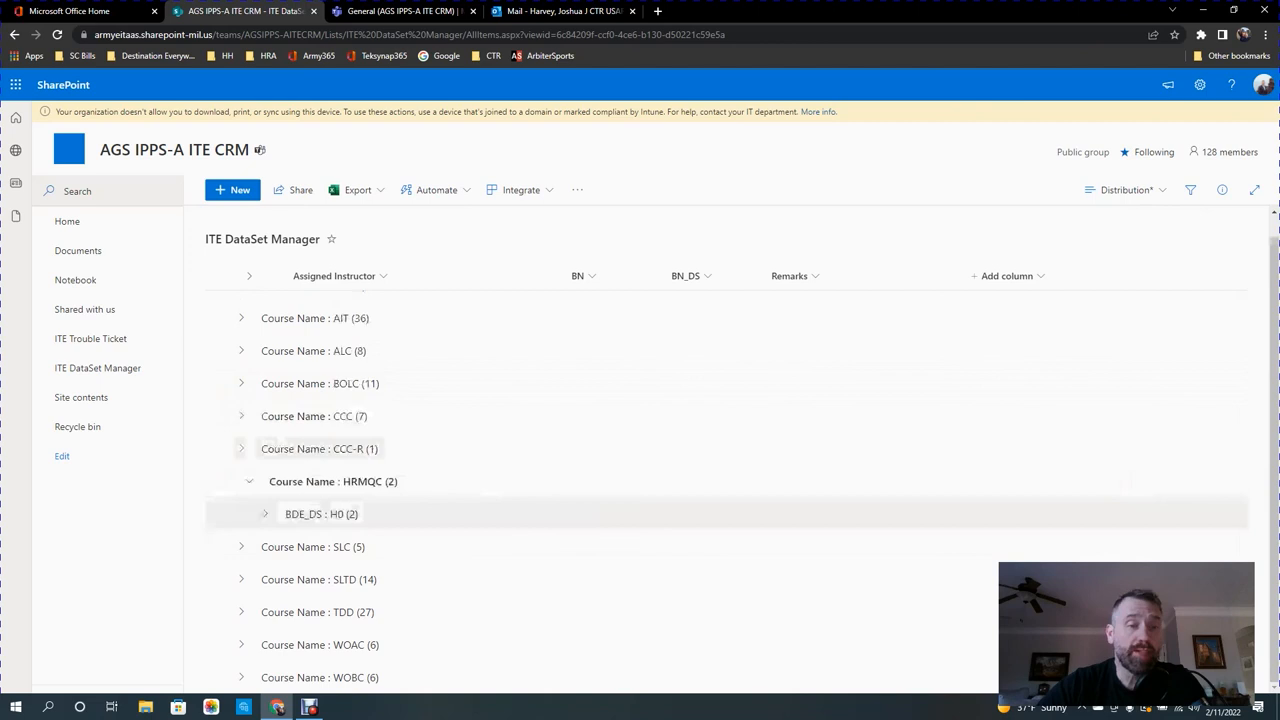
left_click(241, 481)
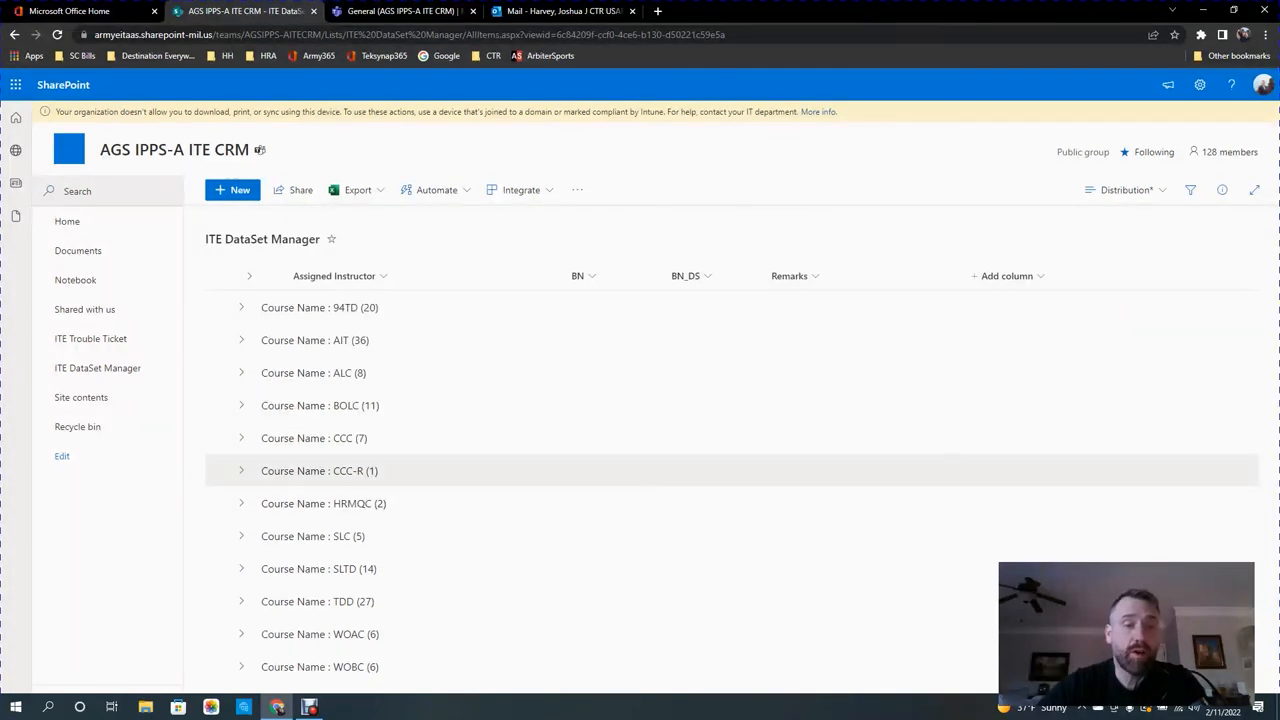
left_click(241, 503)
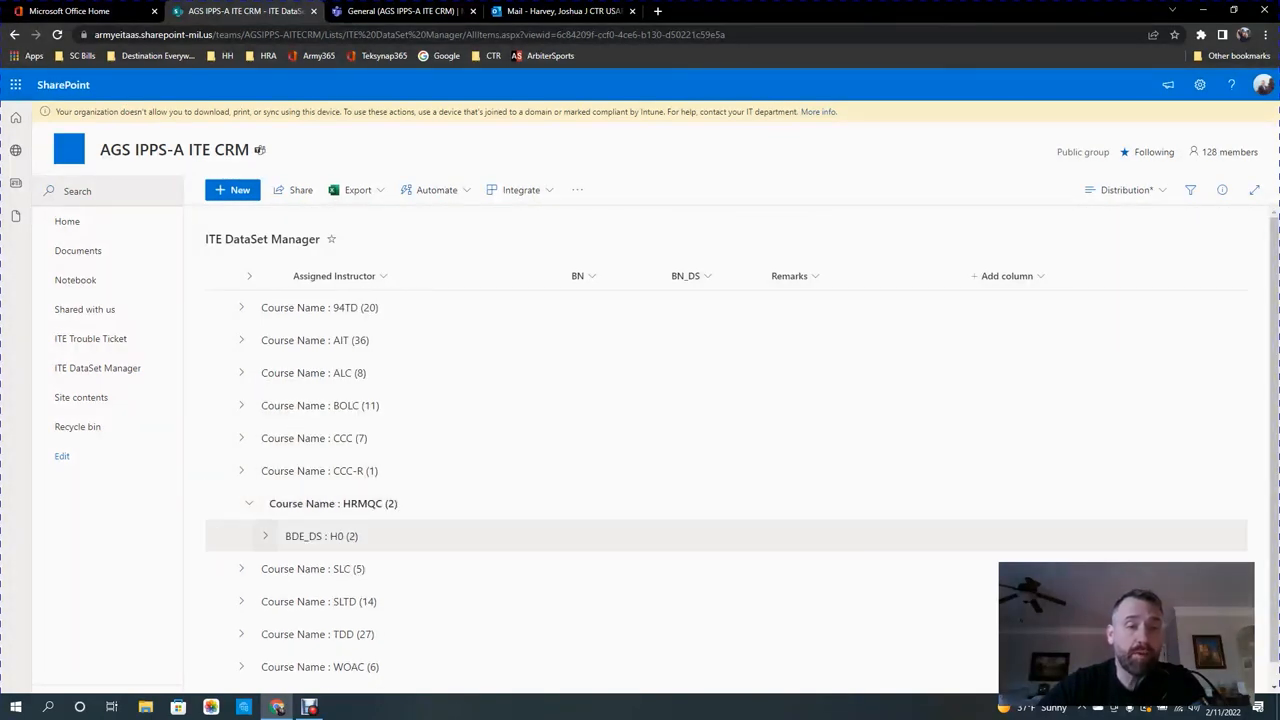
left_click(265, 535)
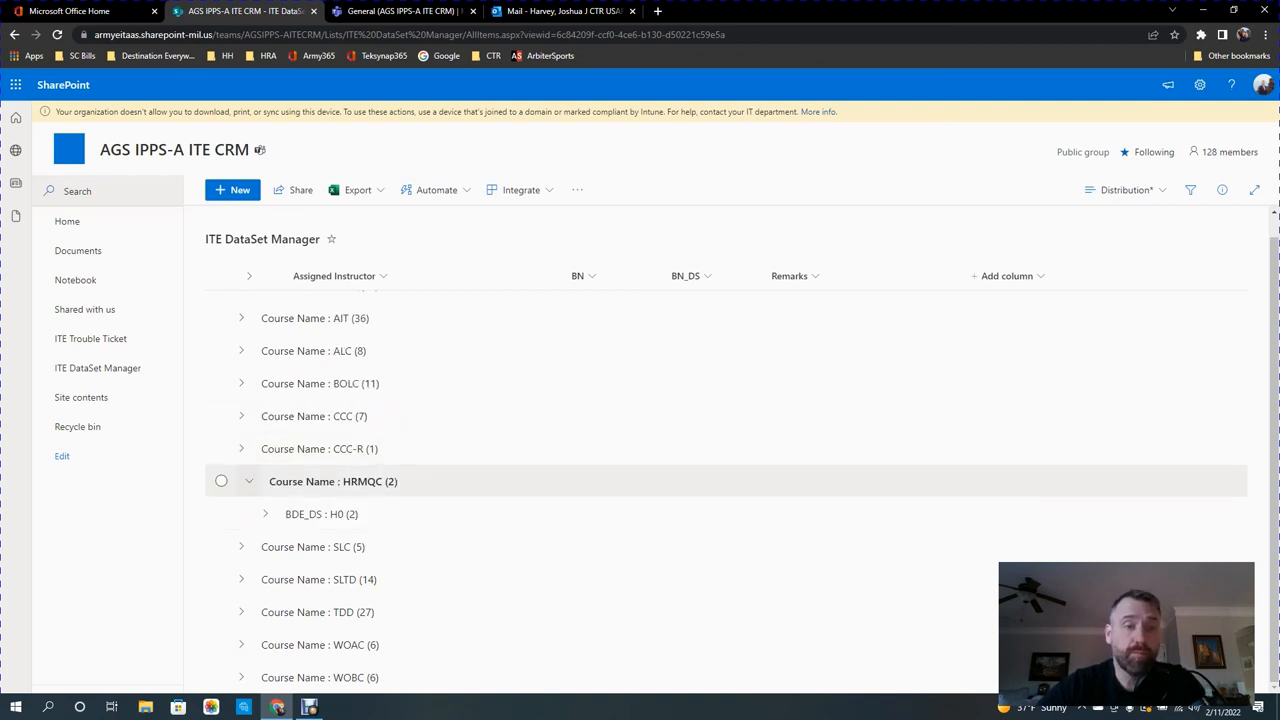
left_click(248, 481)
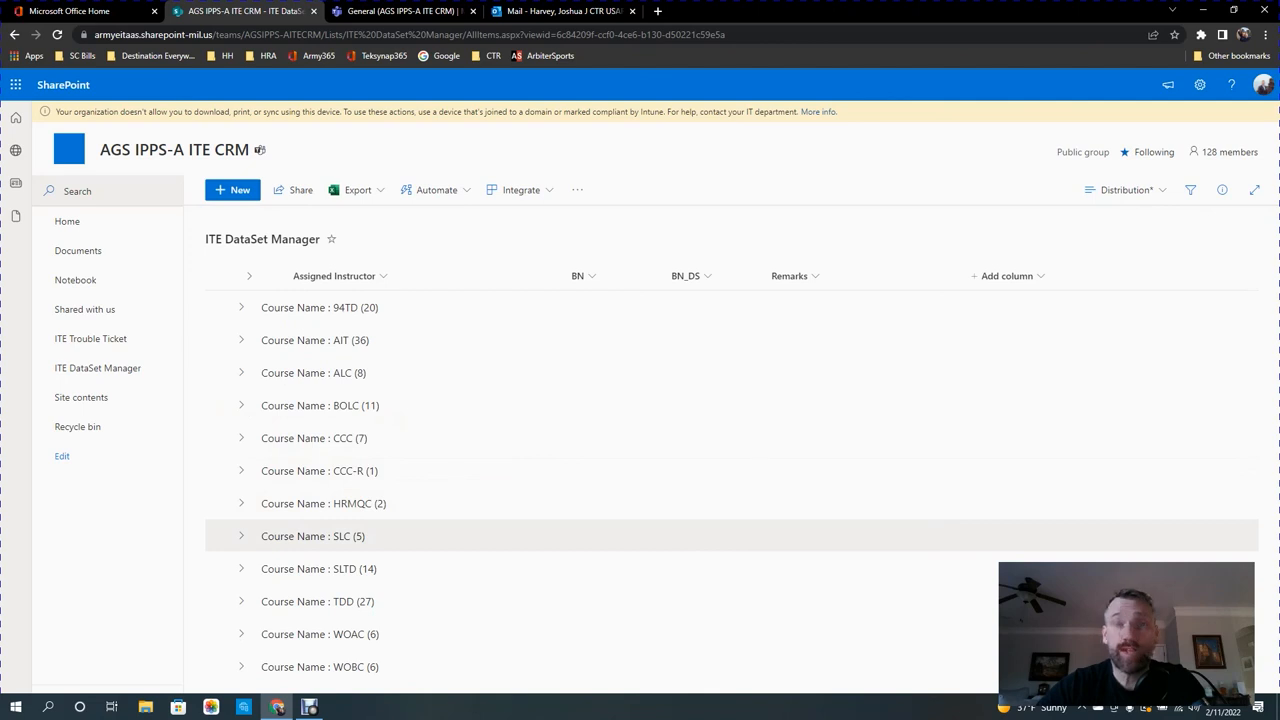